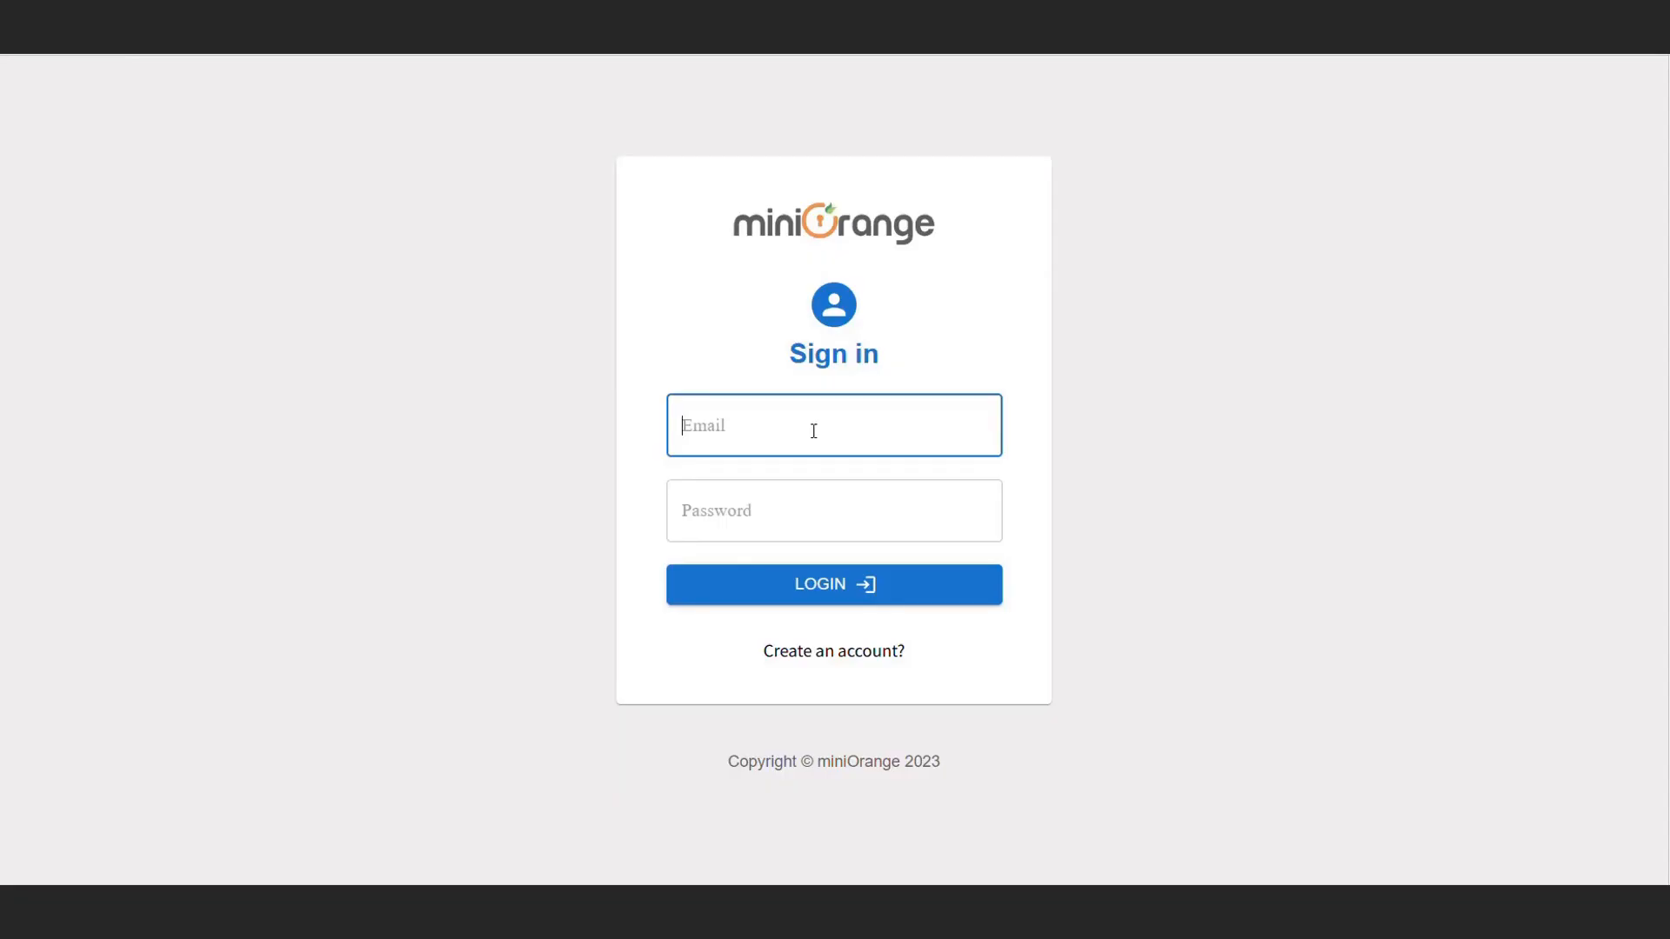
Step: Log in to the miniOrange Token Gating dashboard with the account email and password
text(••••)
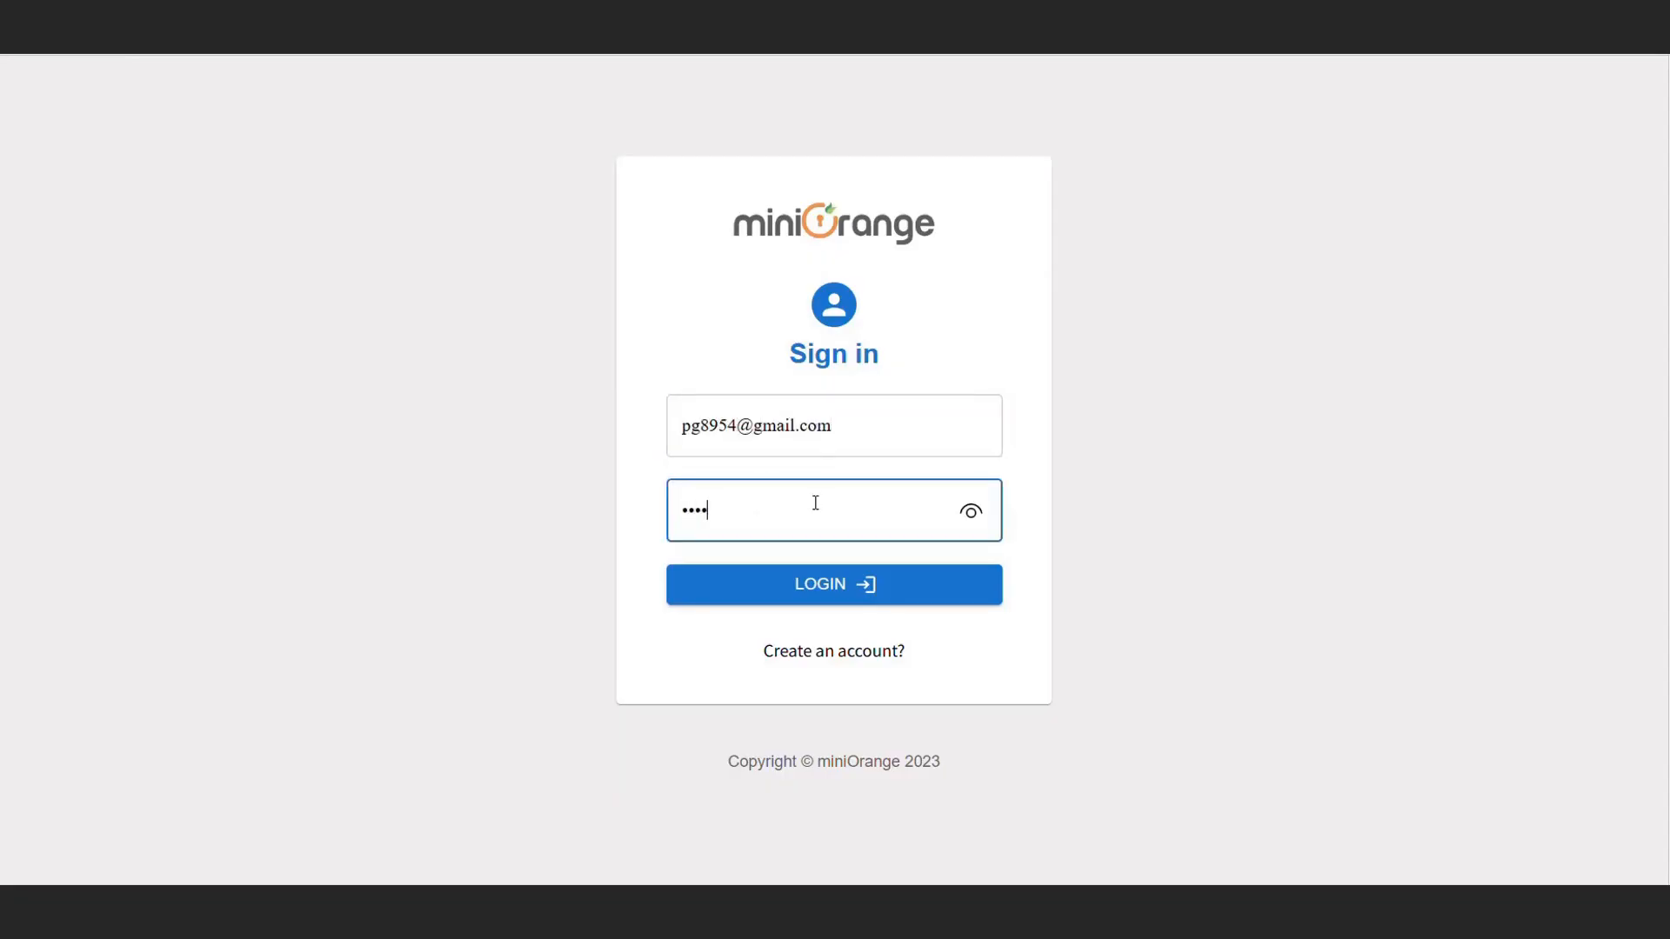
click(835, 583)
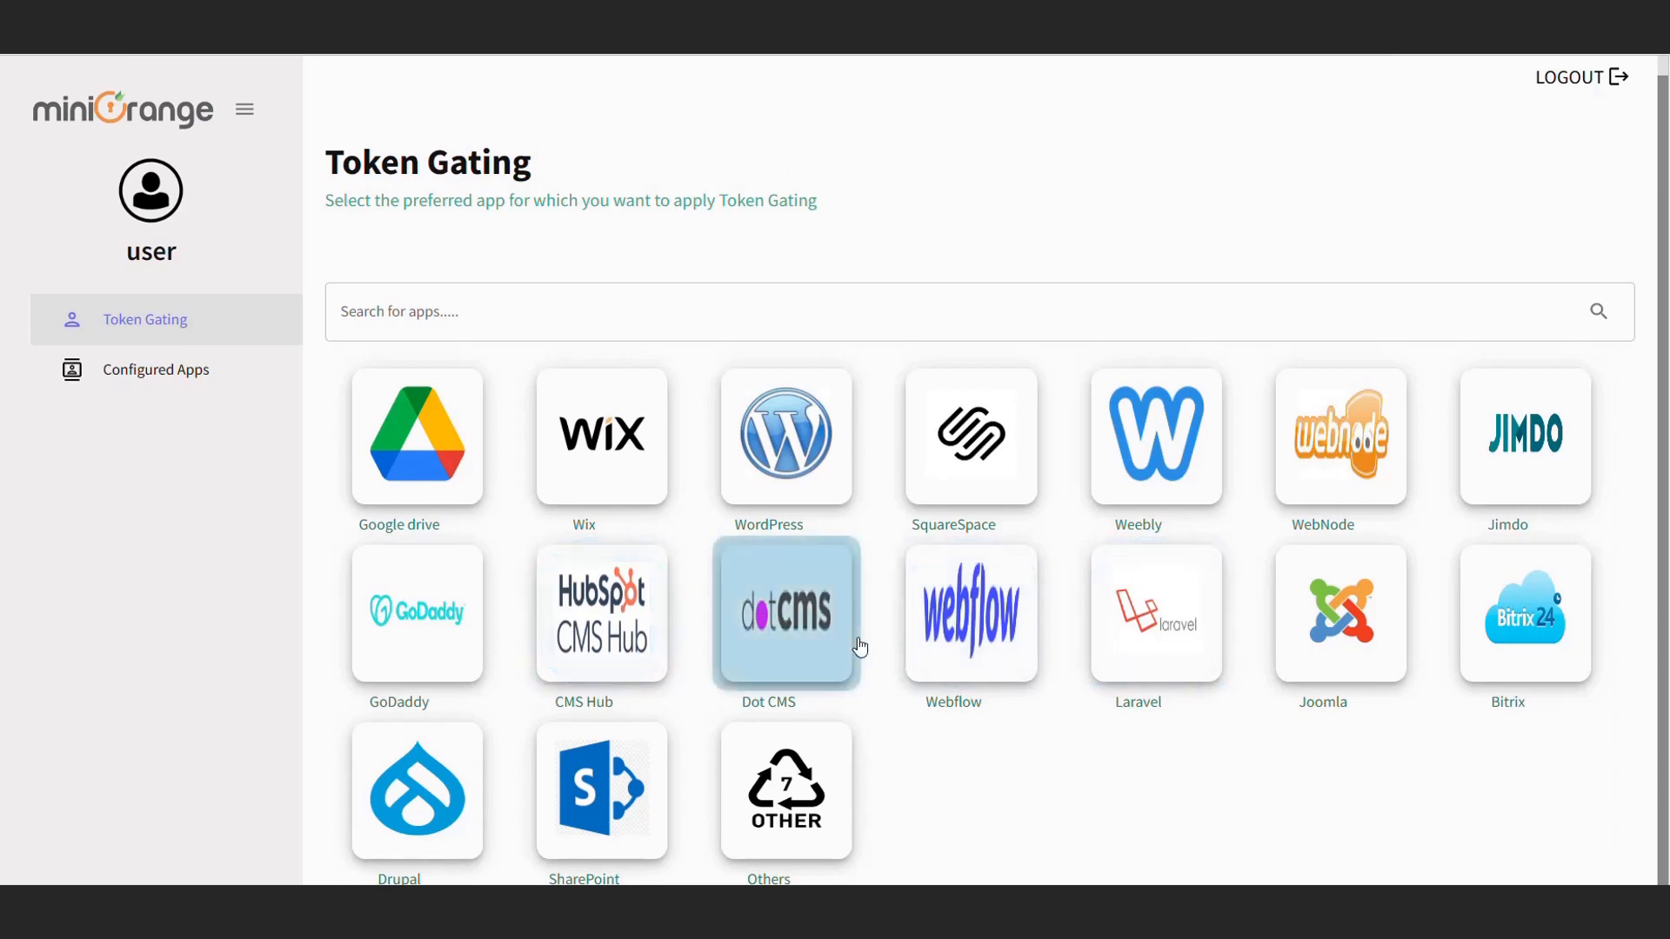
Step: Pick the Wix tile from the app grid to start the Site Details setup
click(784, 791)
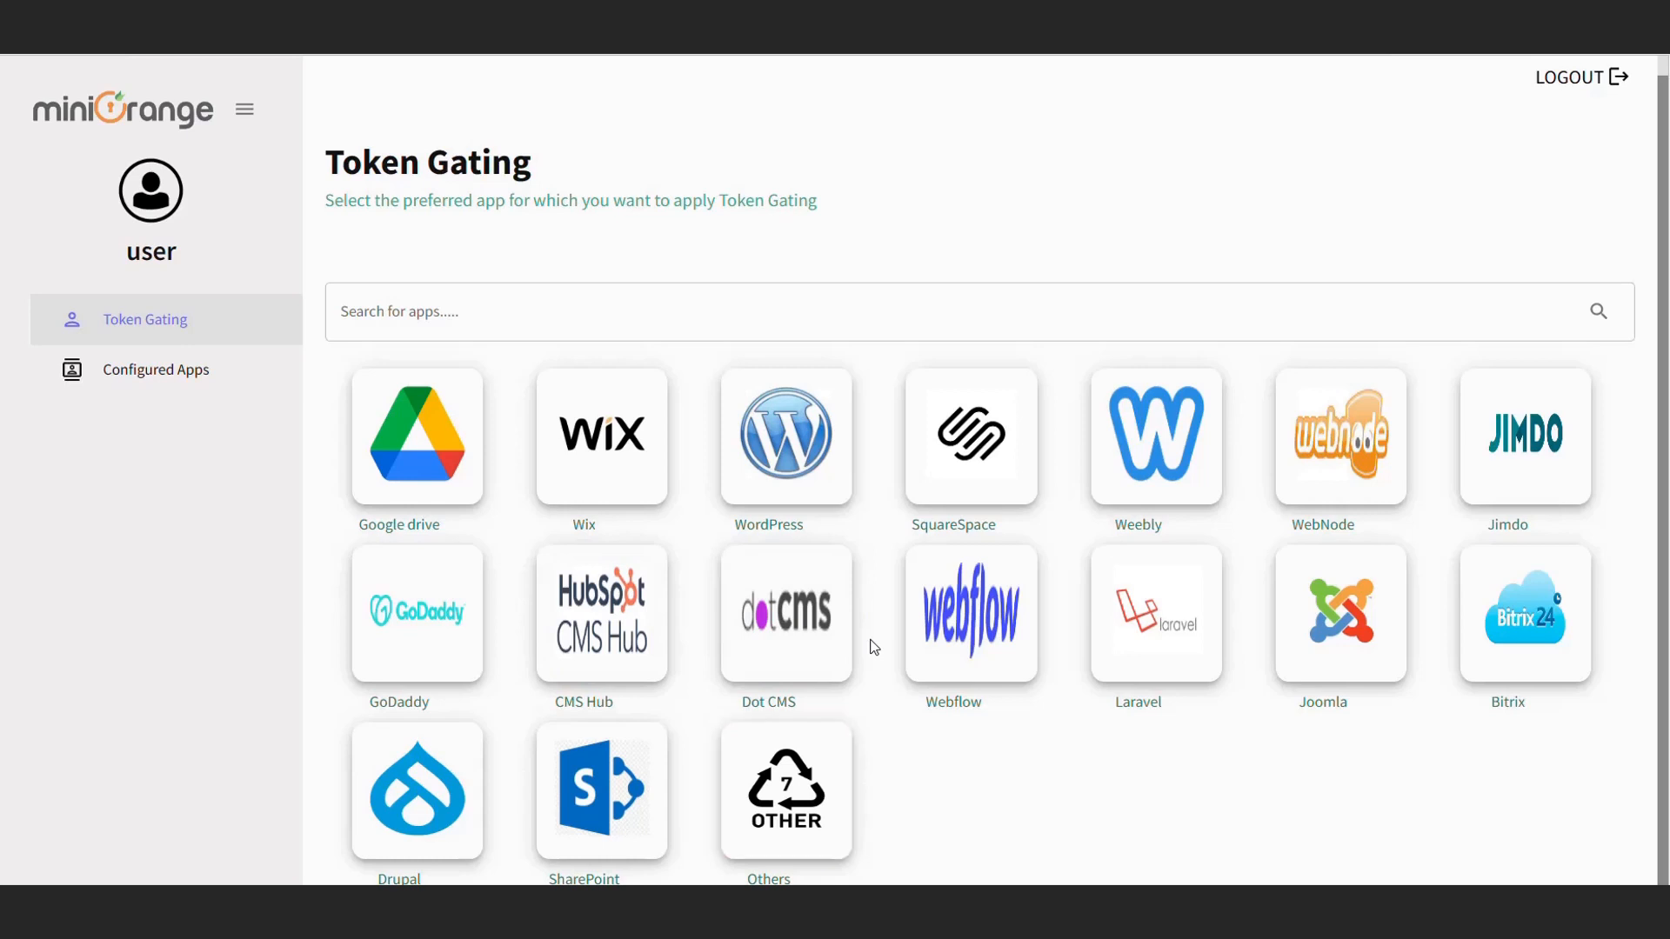
click(603, 433)
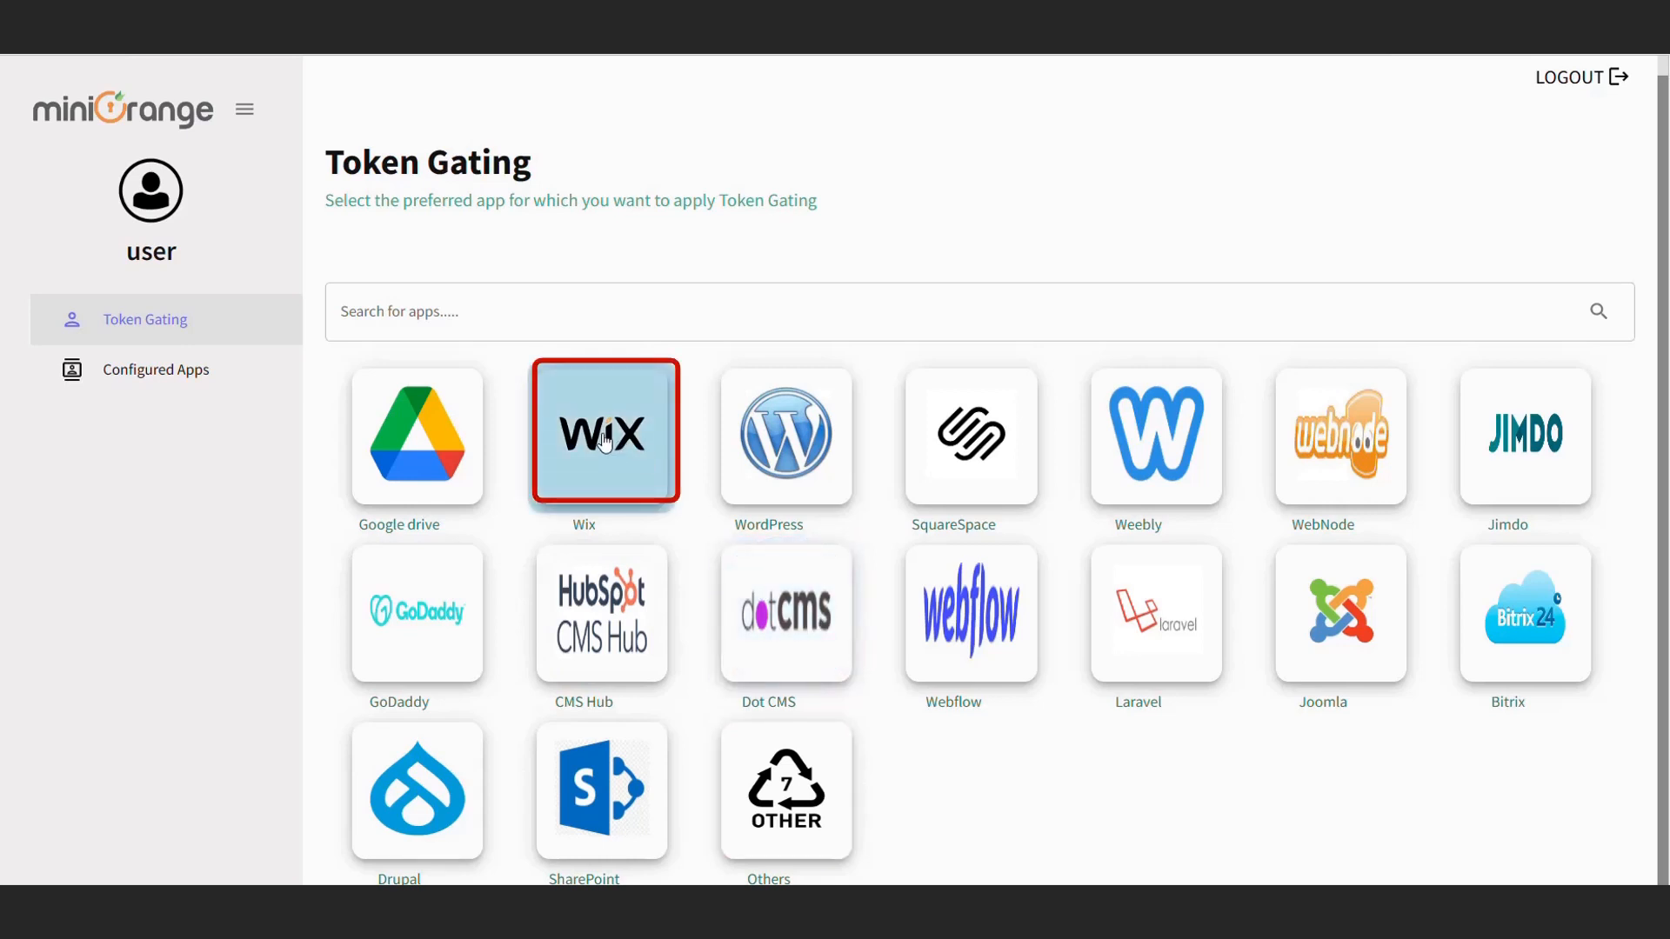
click(604, 432)
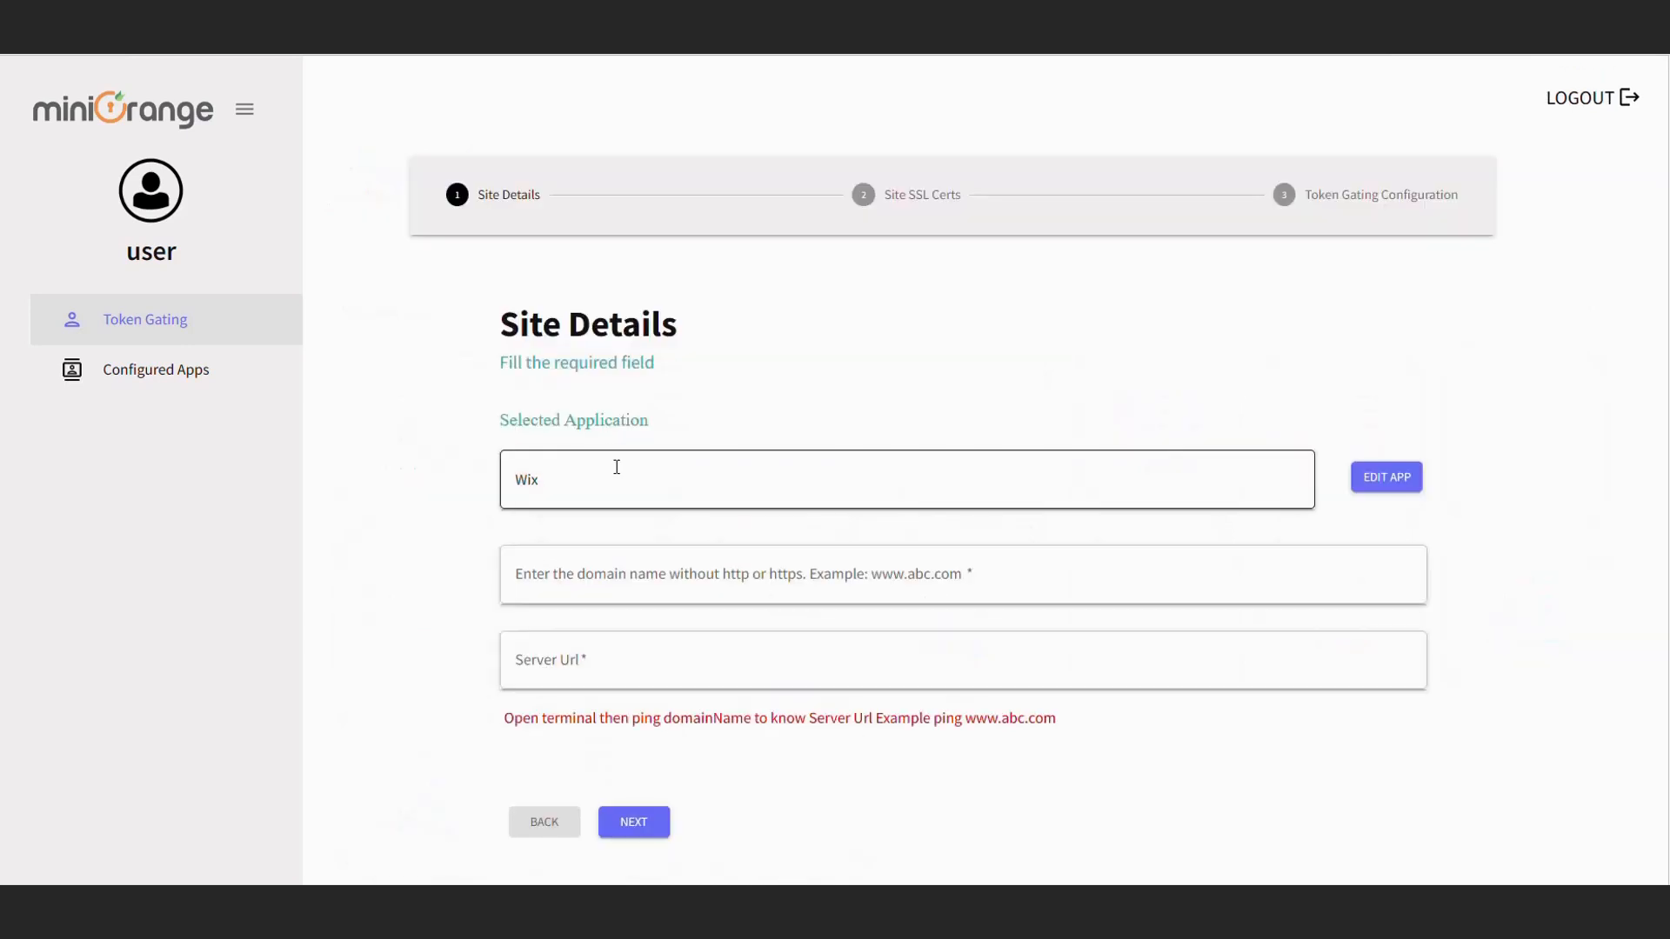
text(www.know-about-blockchain.com)
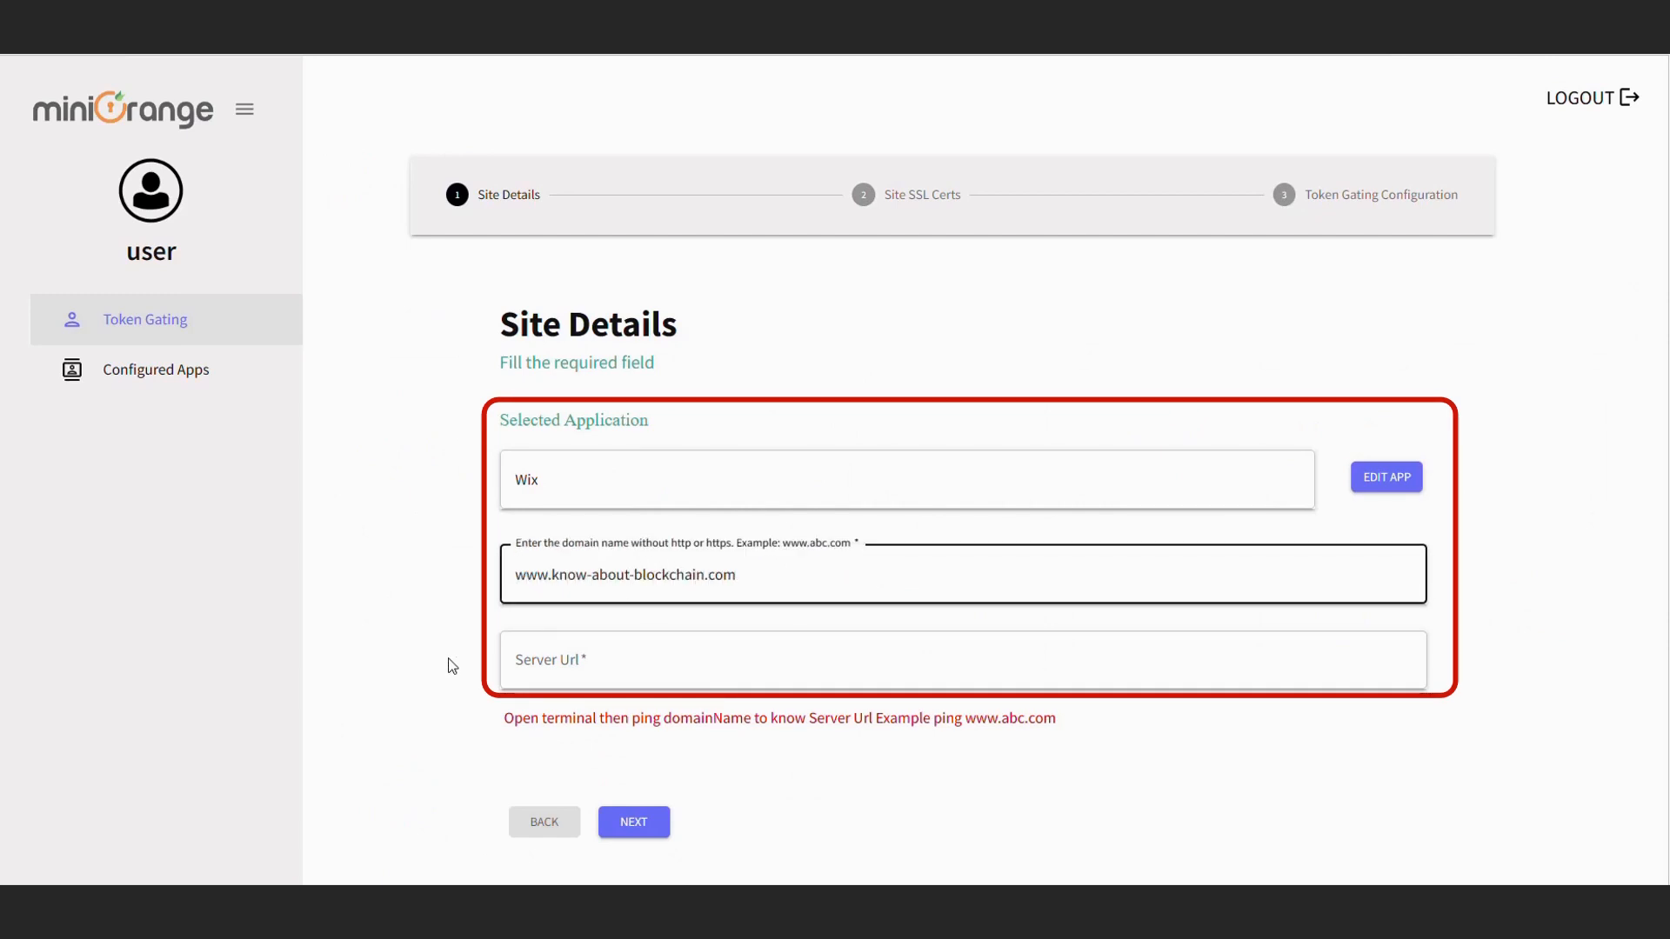
text(185.230.63.107)
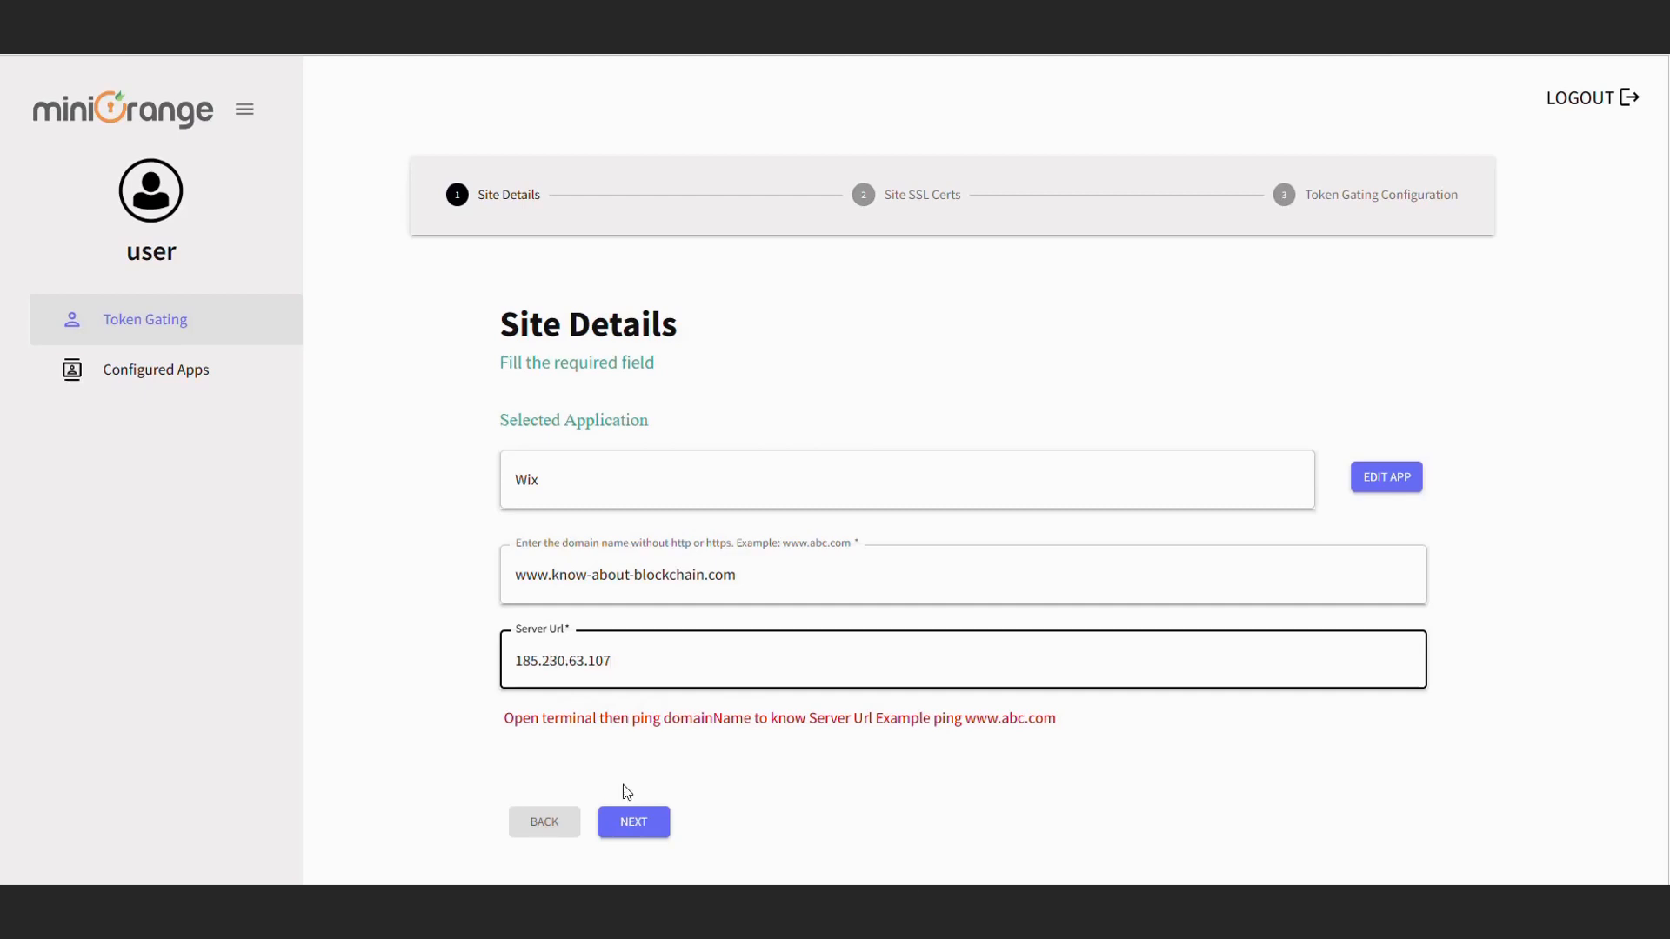
click(632, 821)
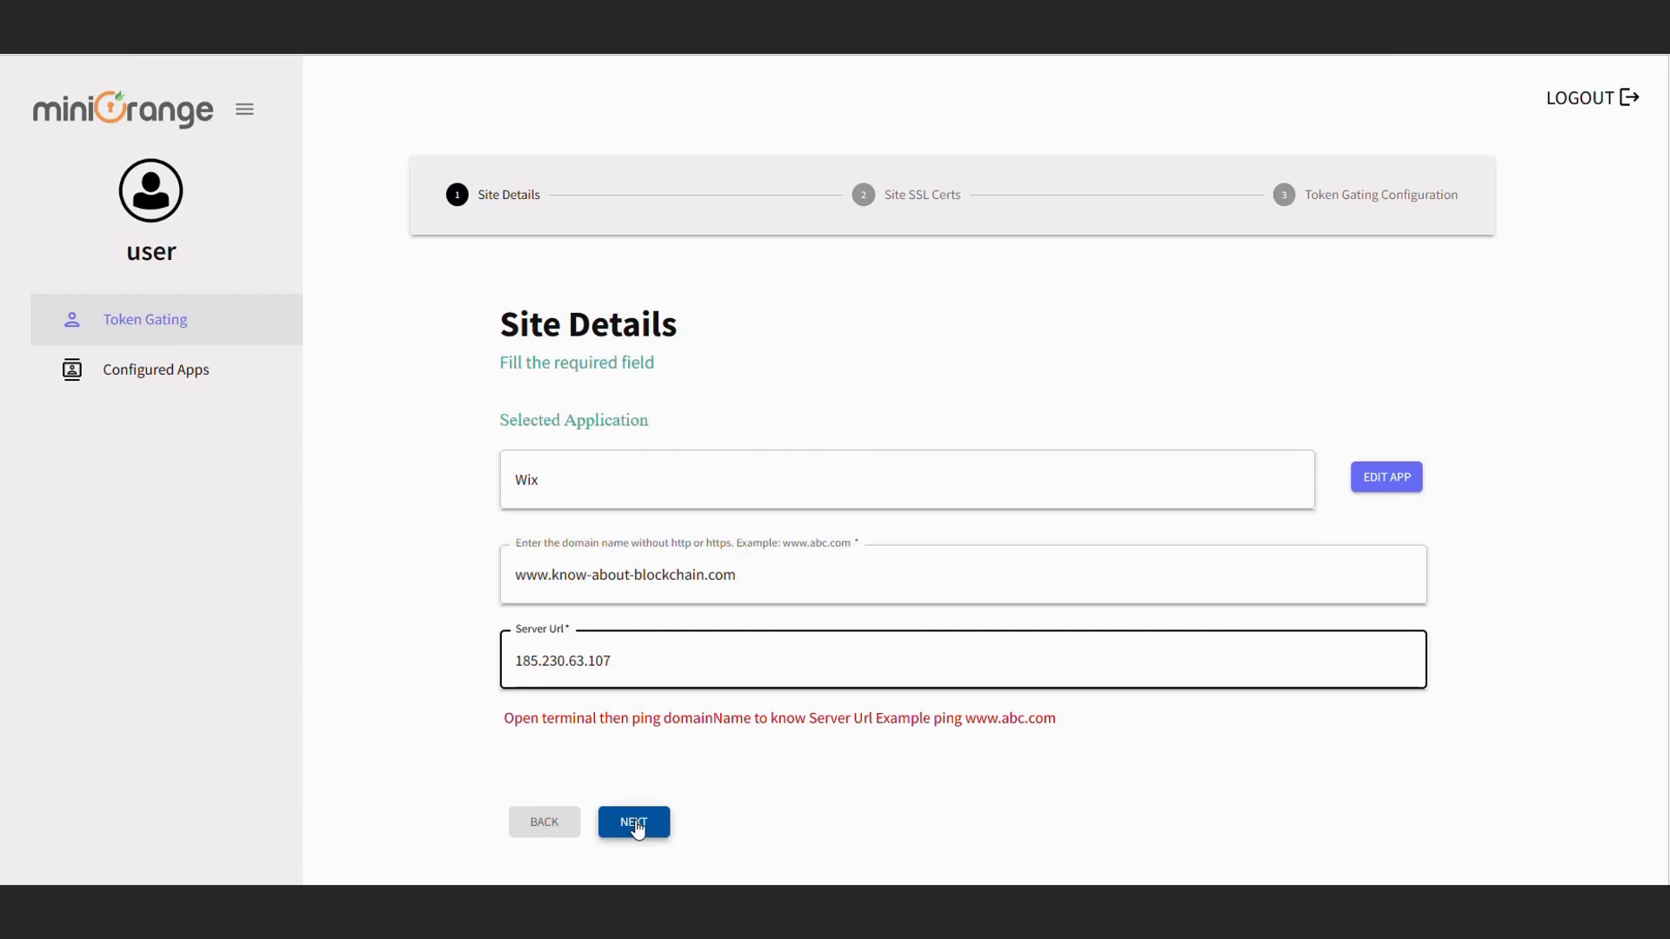
click(633, 821)
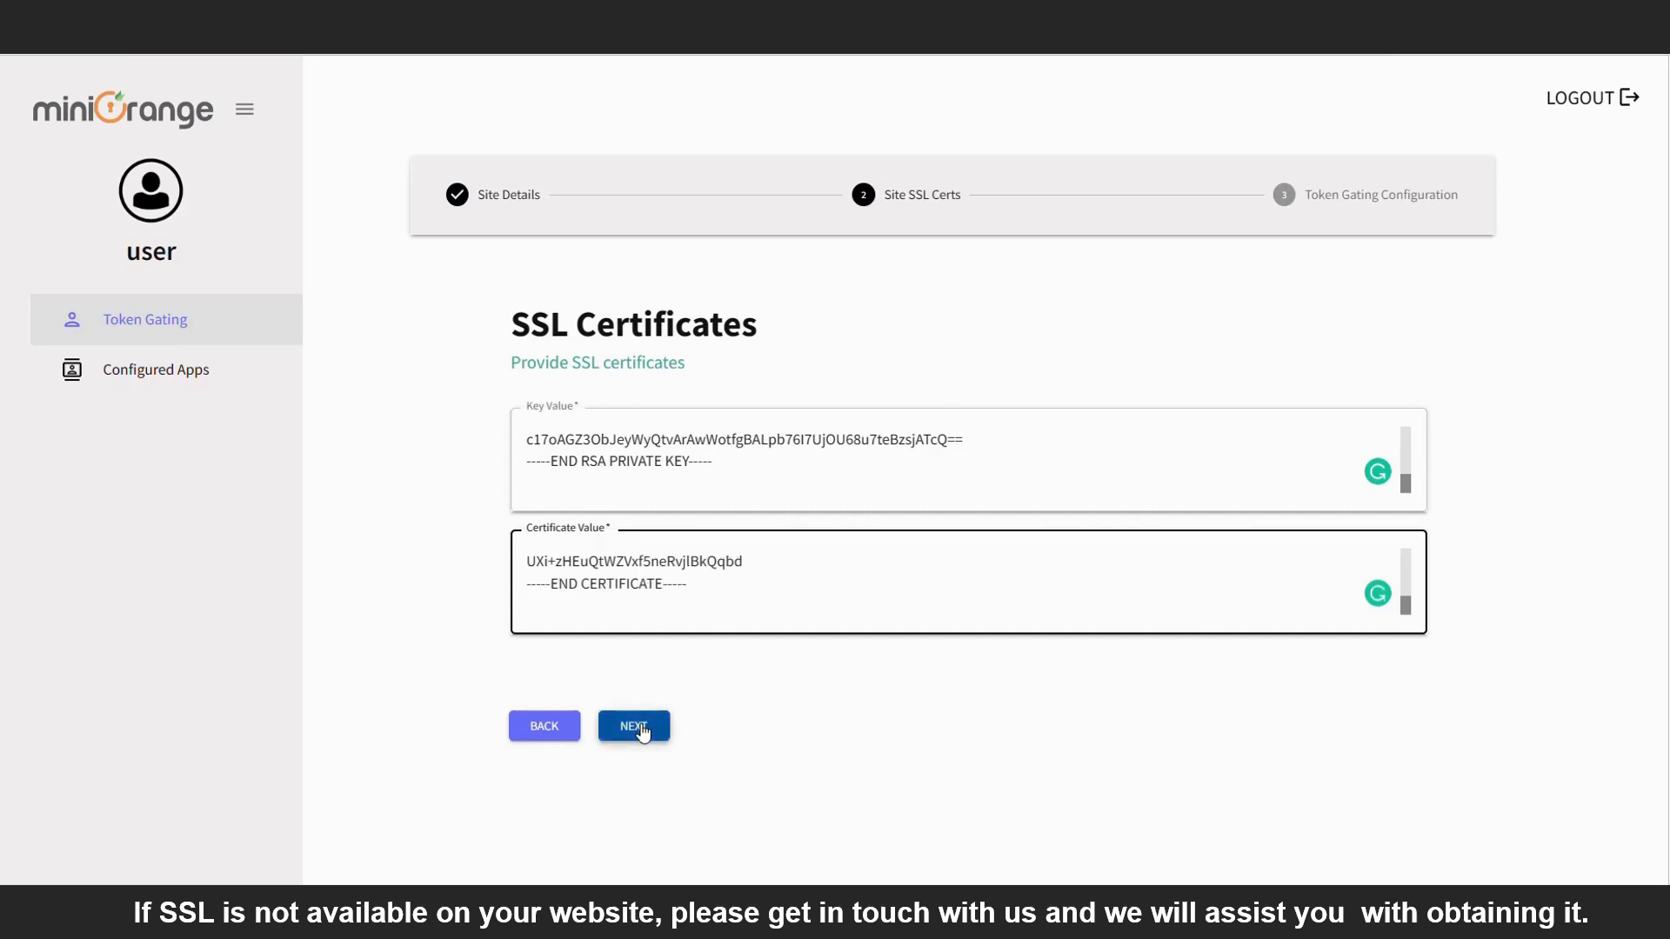
Step: Submit the entered RSA private key and certificate to reach Token Gating Configuration
click(632, 725)
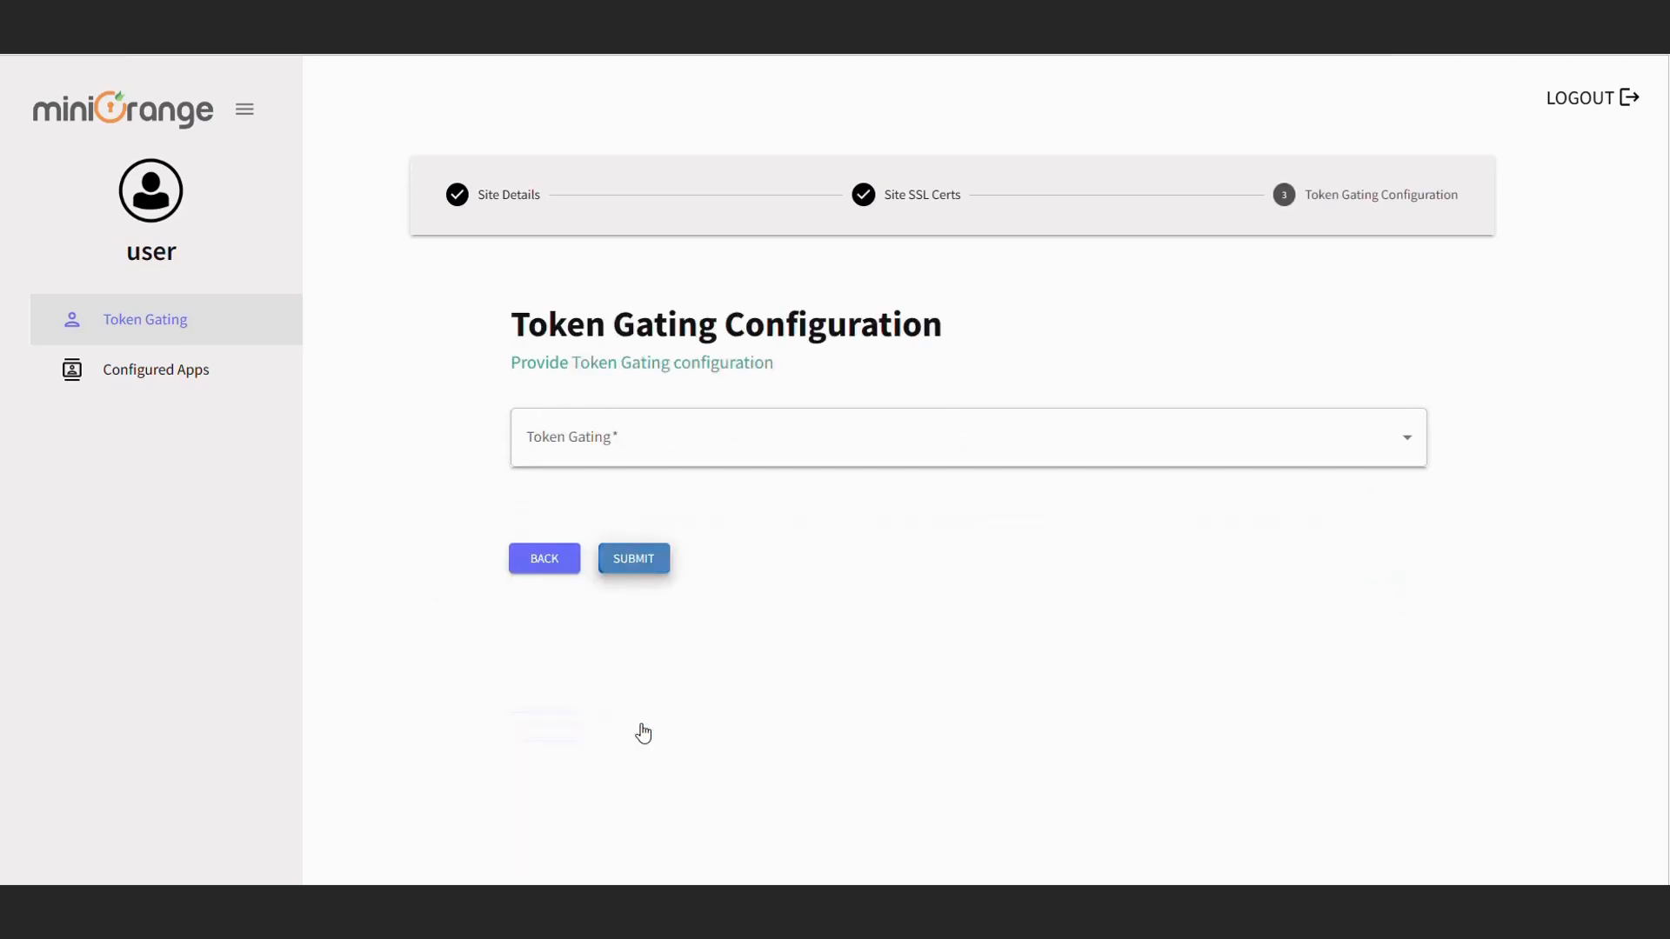
Step: Select Page Based Token Gating from the Token Gating dropdown
click(967, 437)
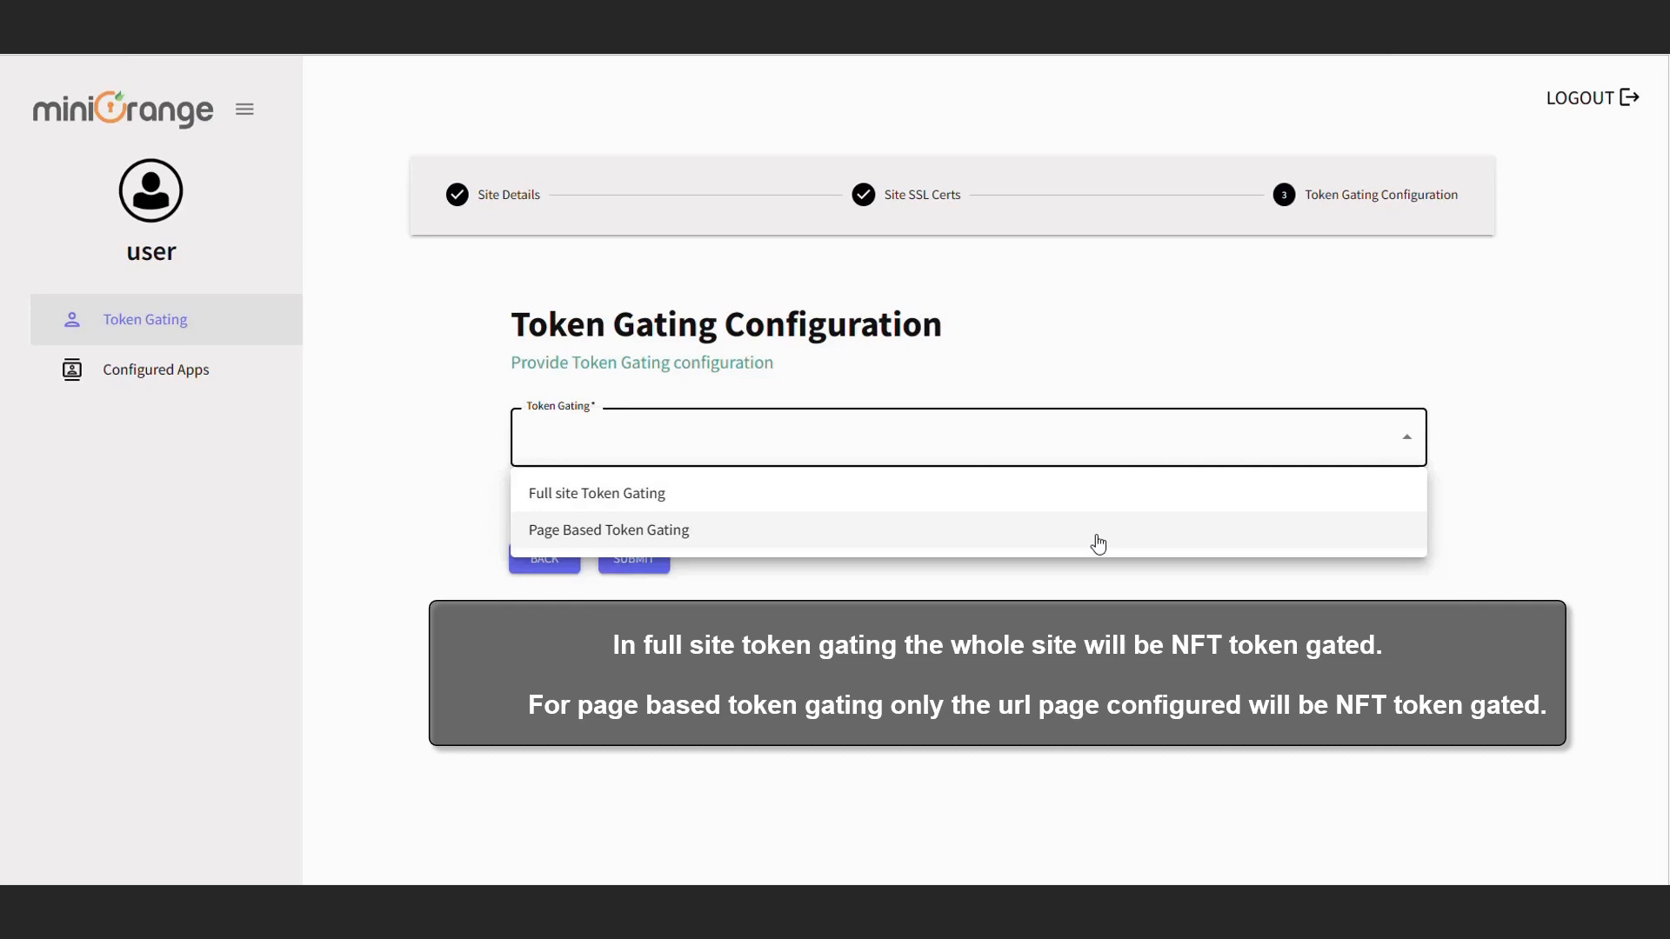
click(607, 529)
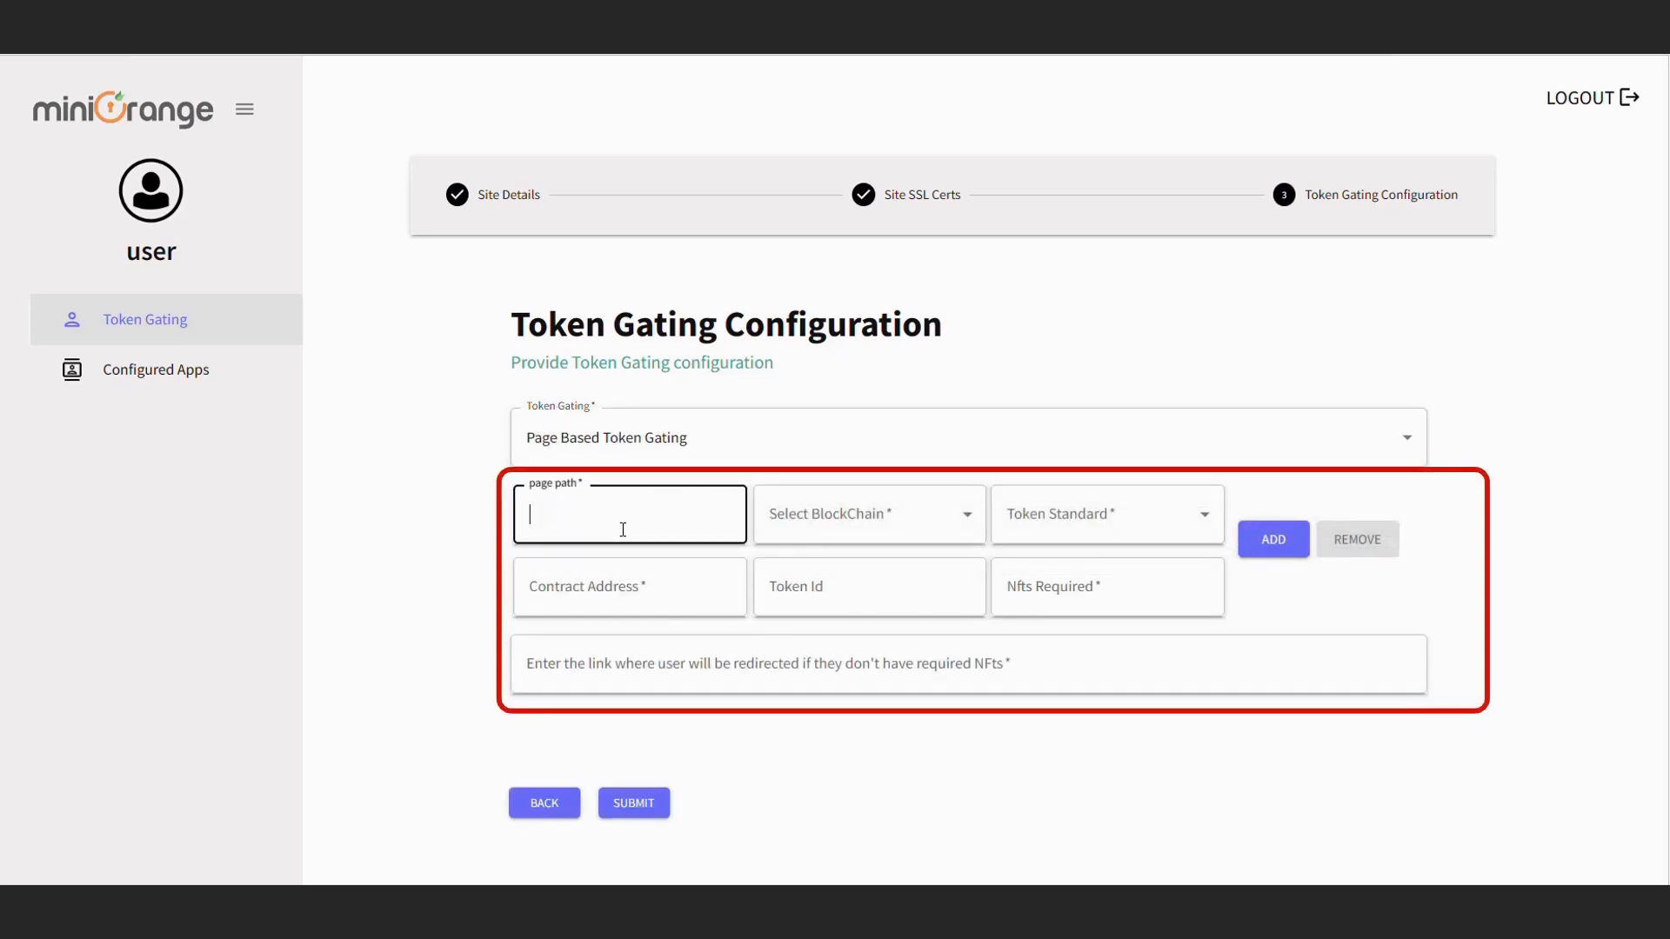
Step: Set page path /nft, Ethereum as blockchain, and the ERC1155 token standard
text(/nft)
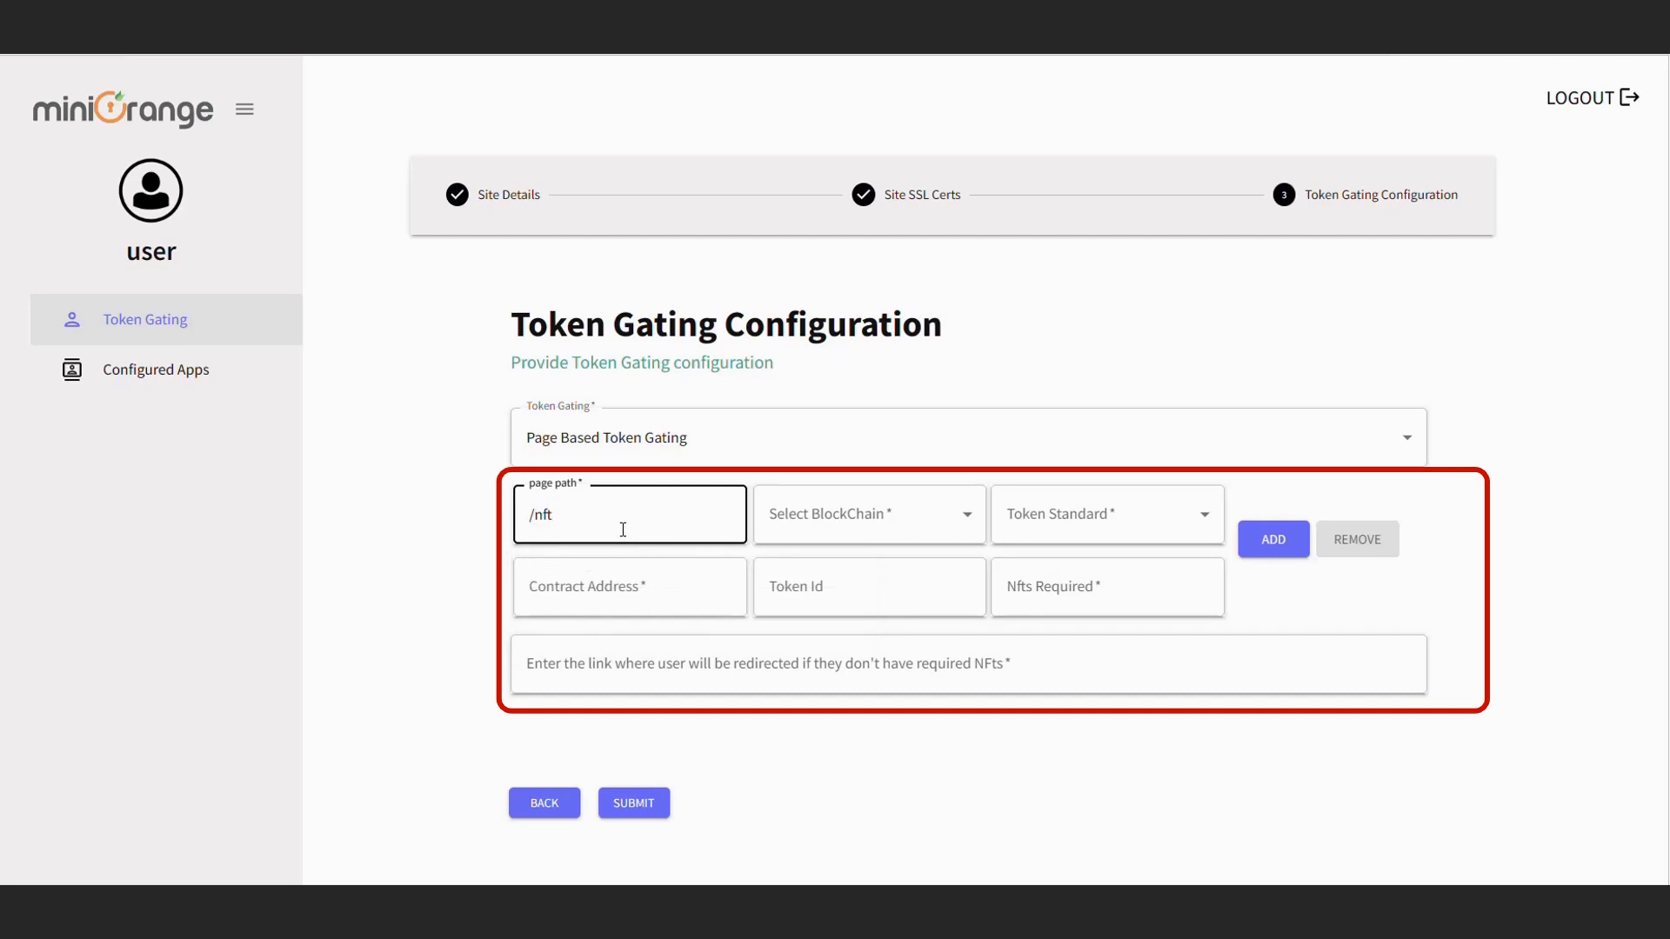
click(869, 513)
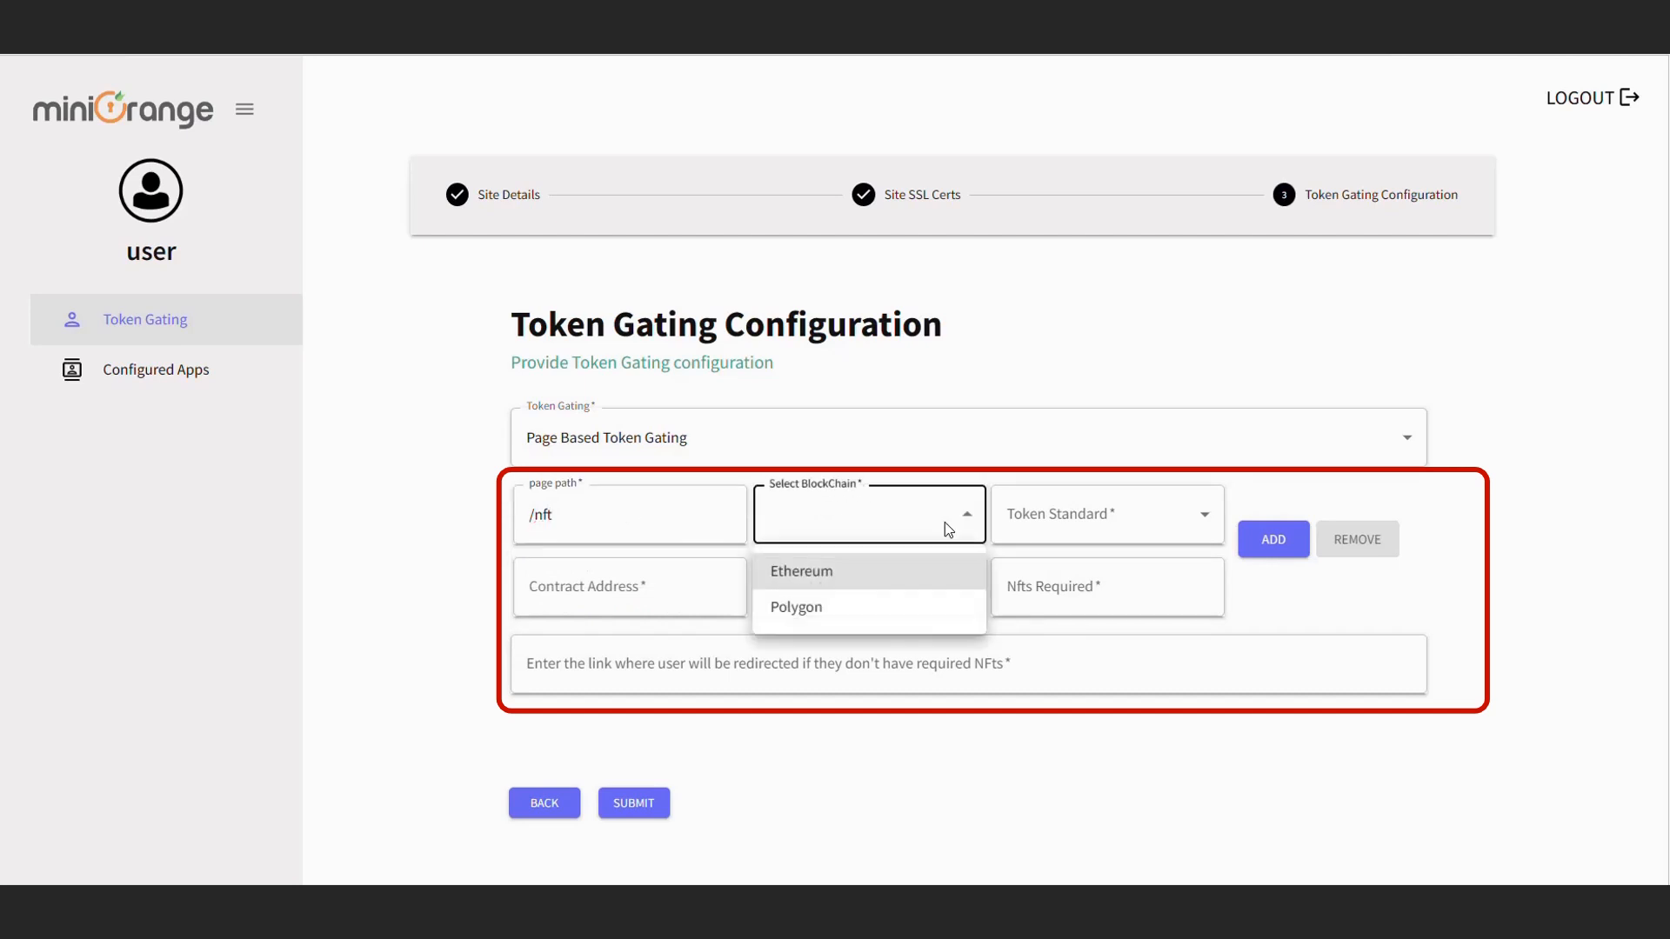
click(801, 570)
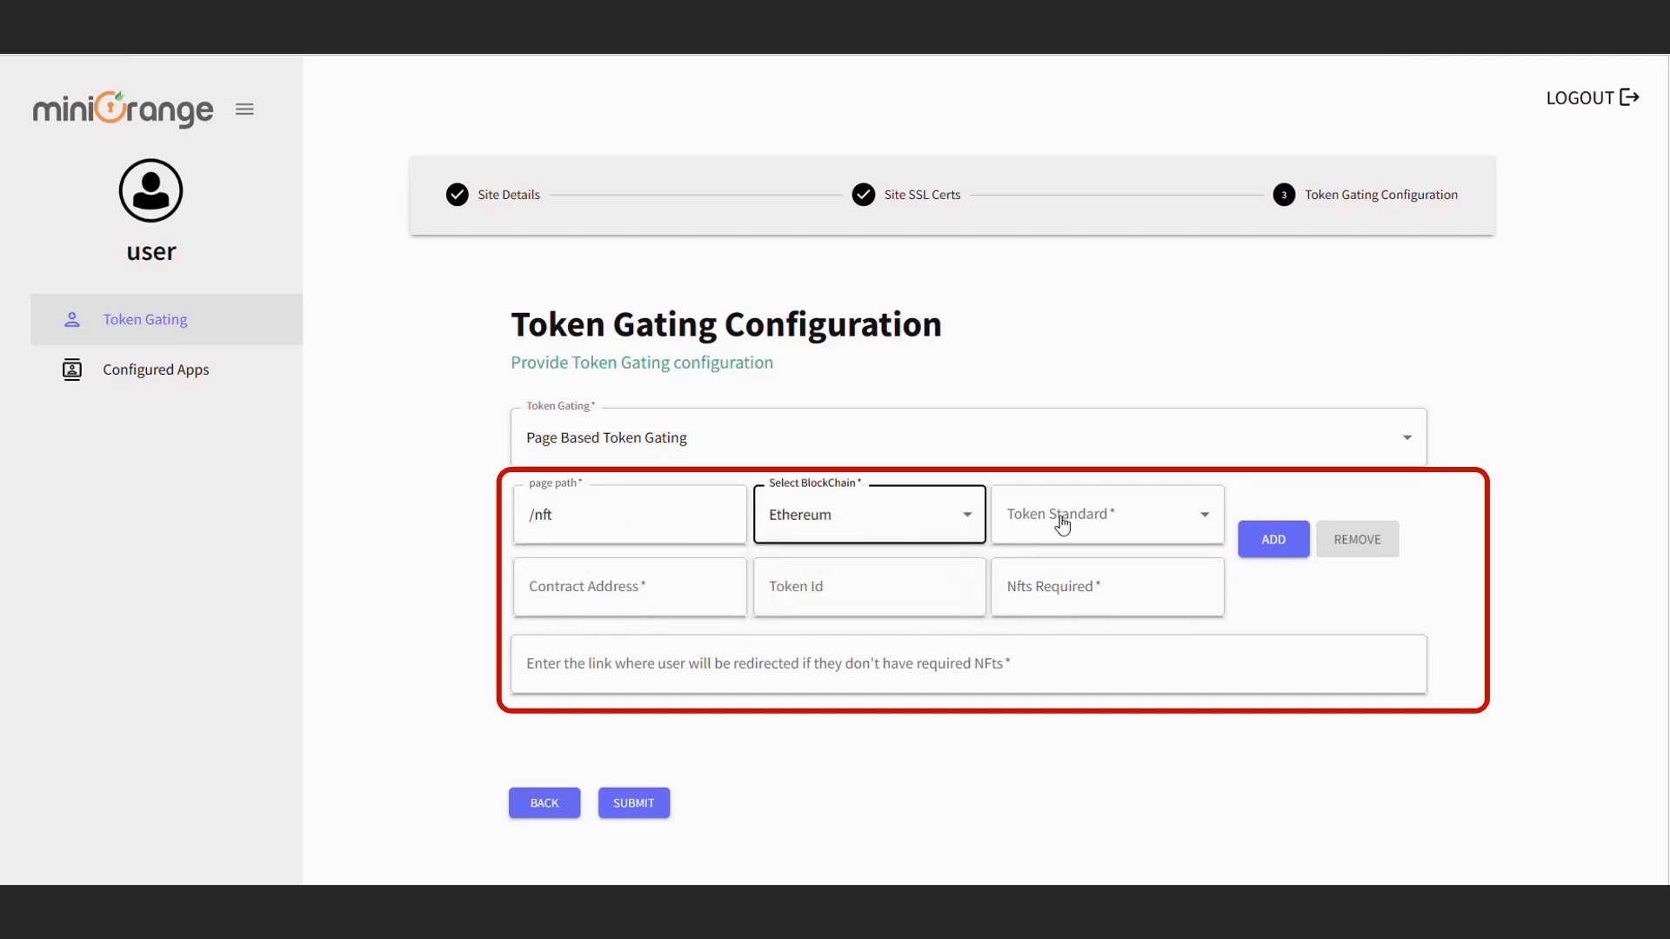
click(1106, 515)
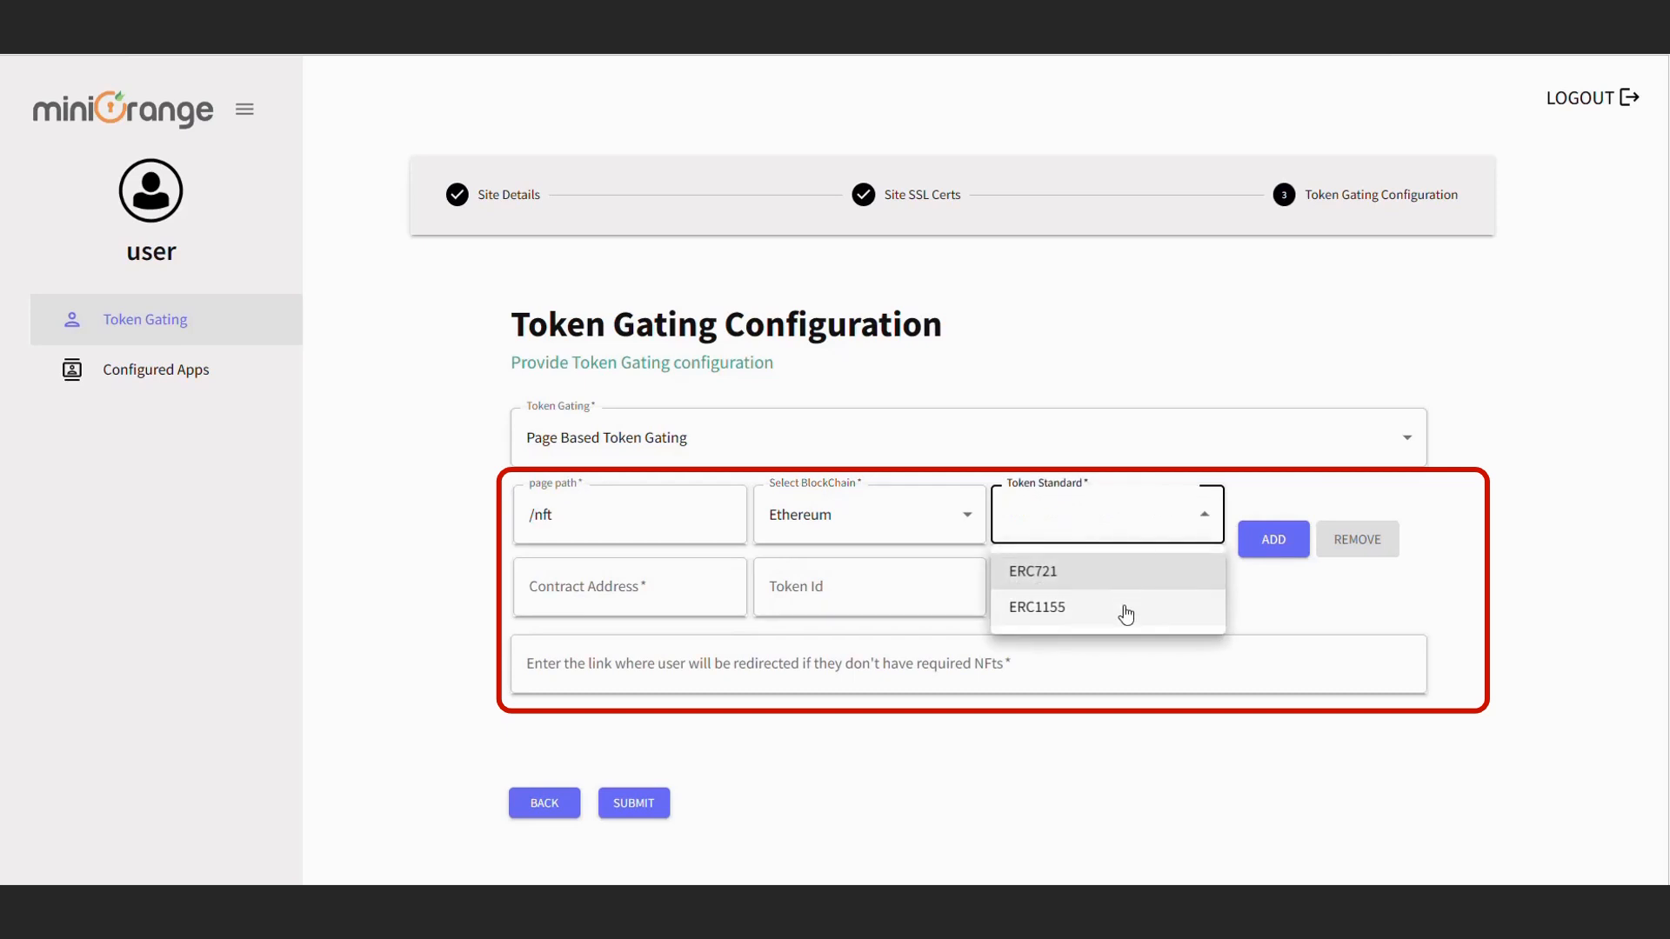
click(1036, 608)
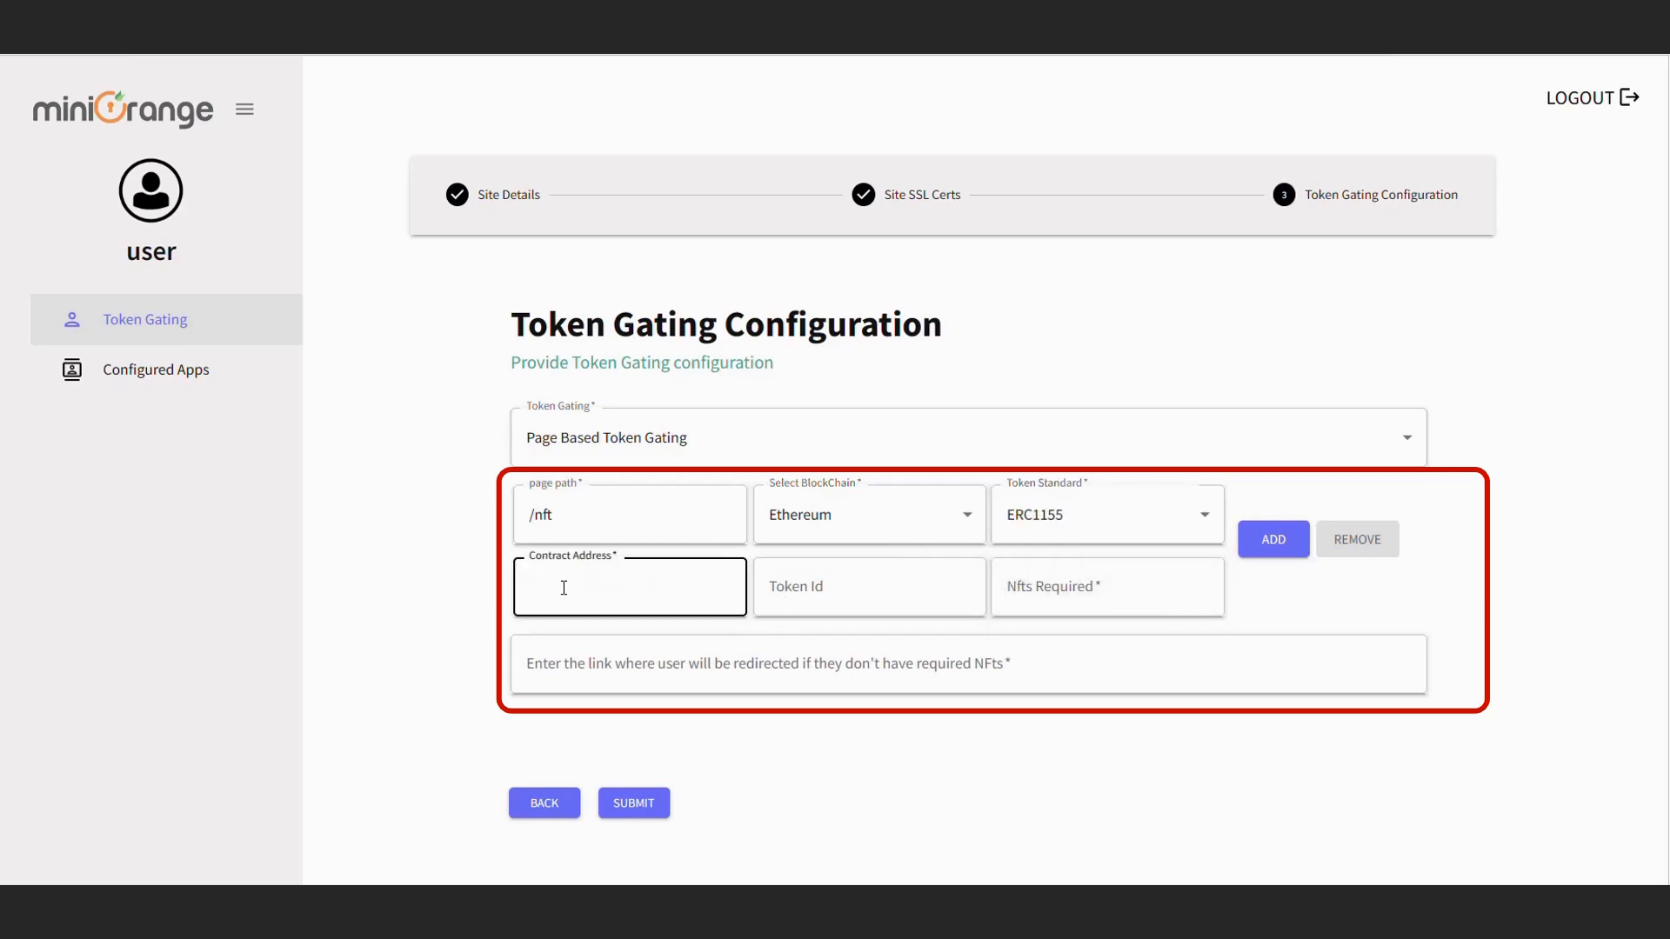
text(607,608)
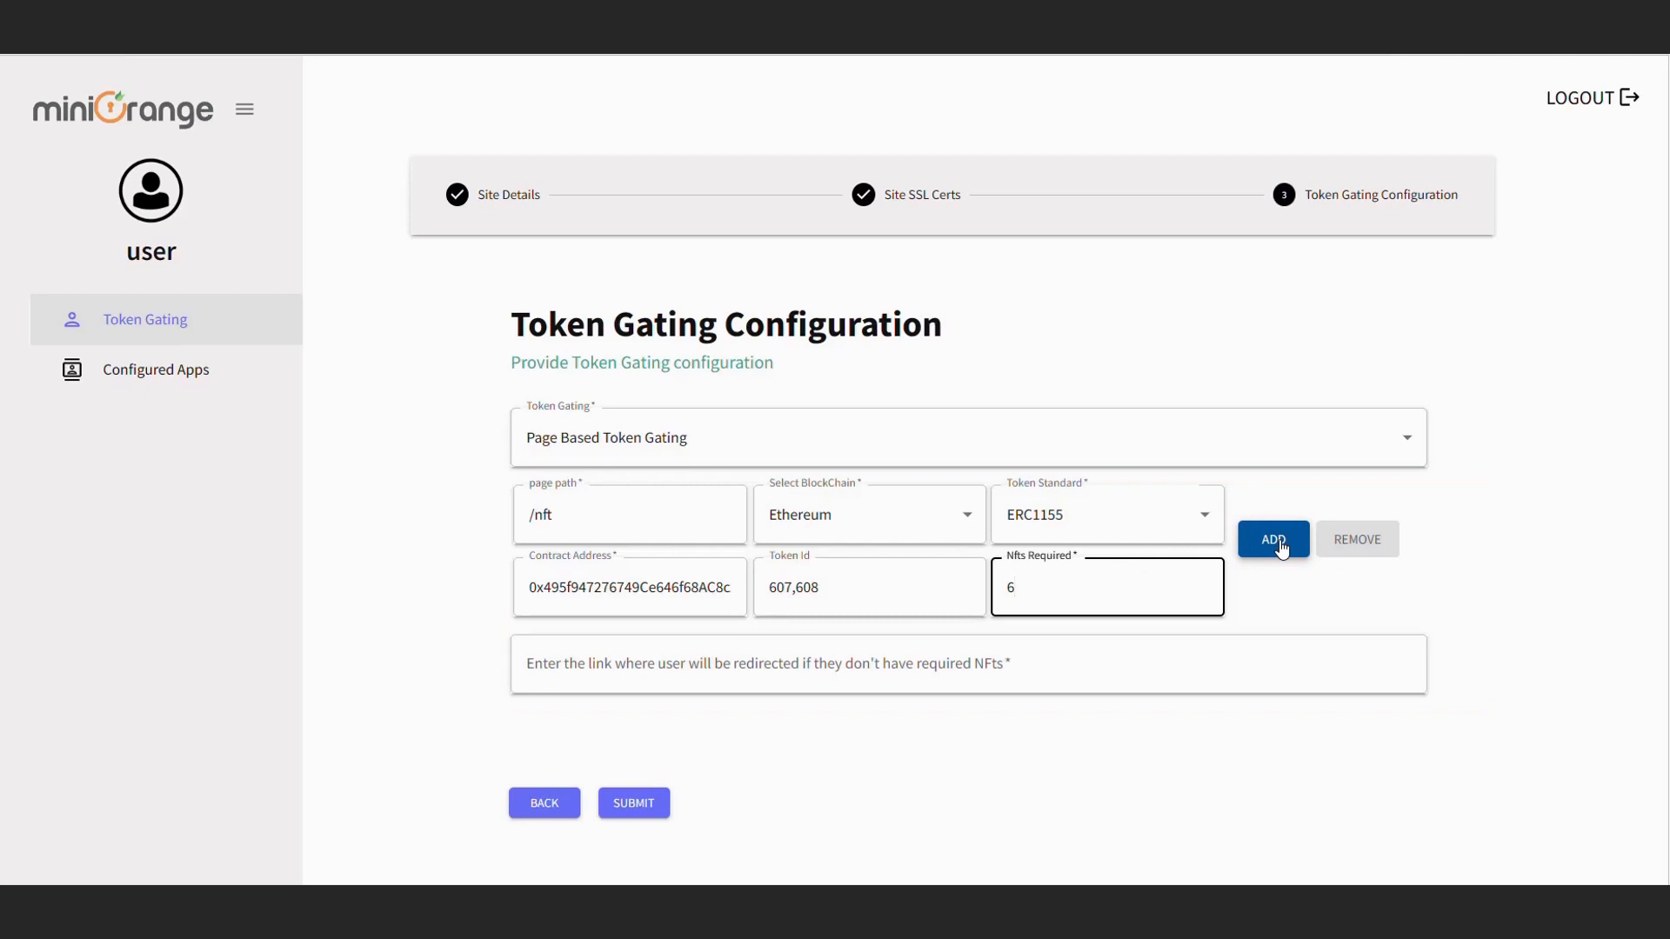
click(1272, 540)
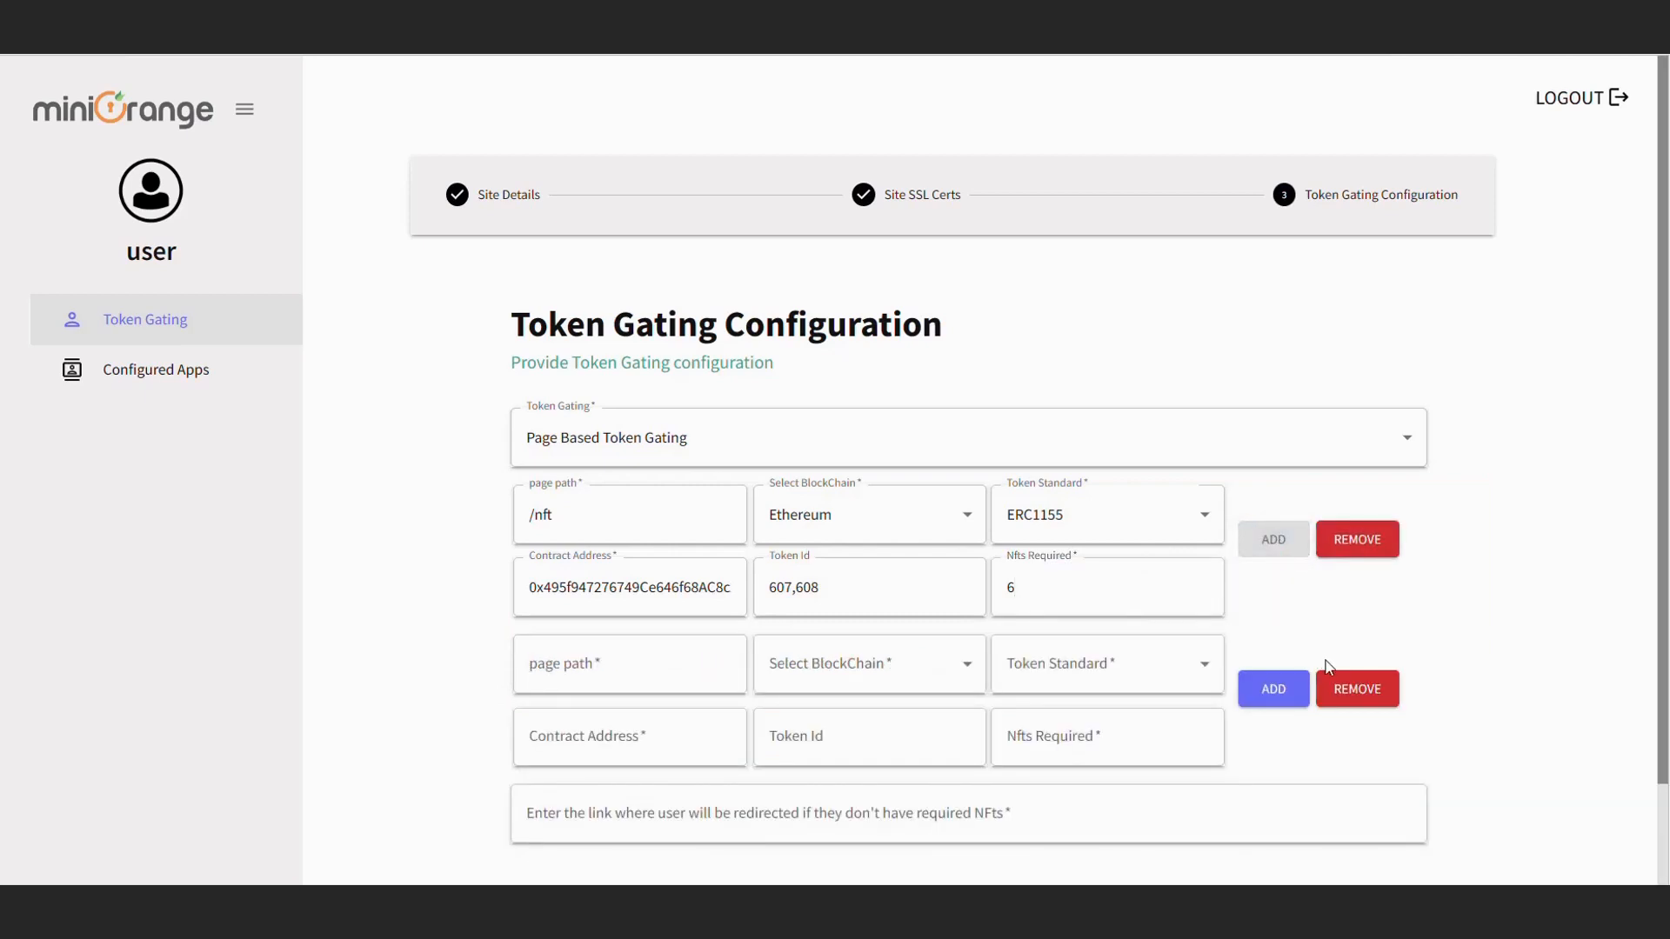
click(1357, 688)
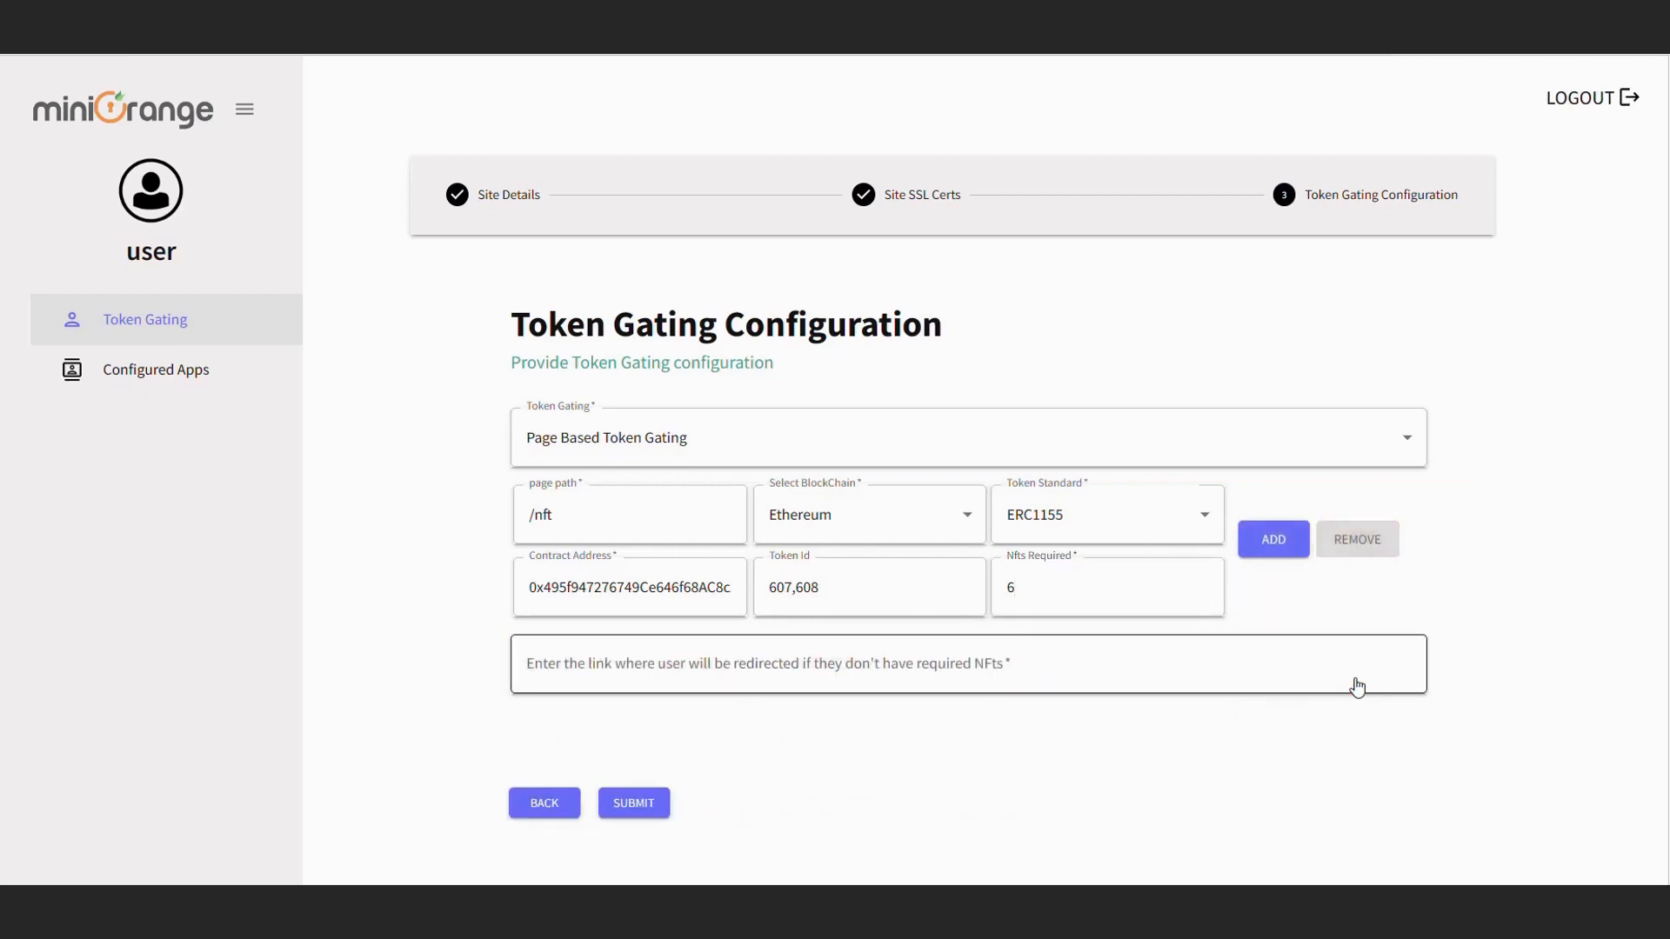
text(https://opensea.io)
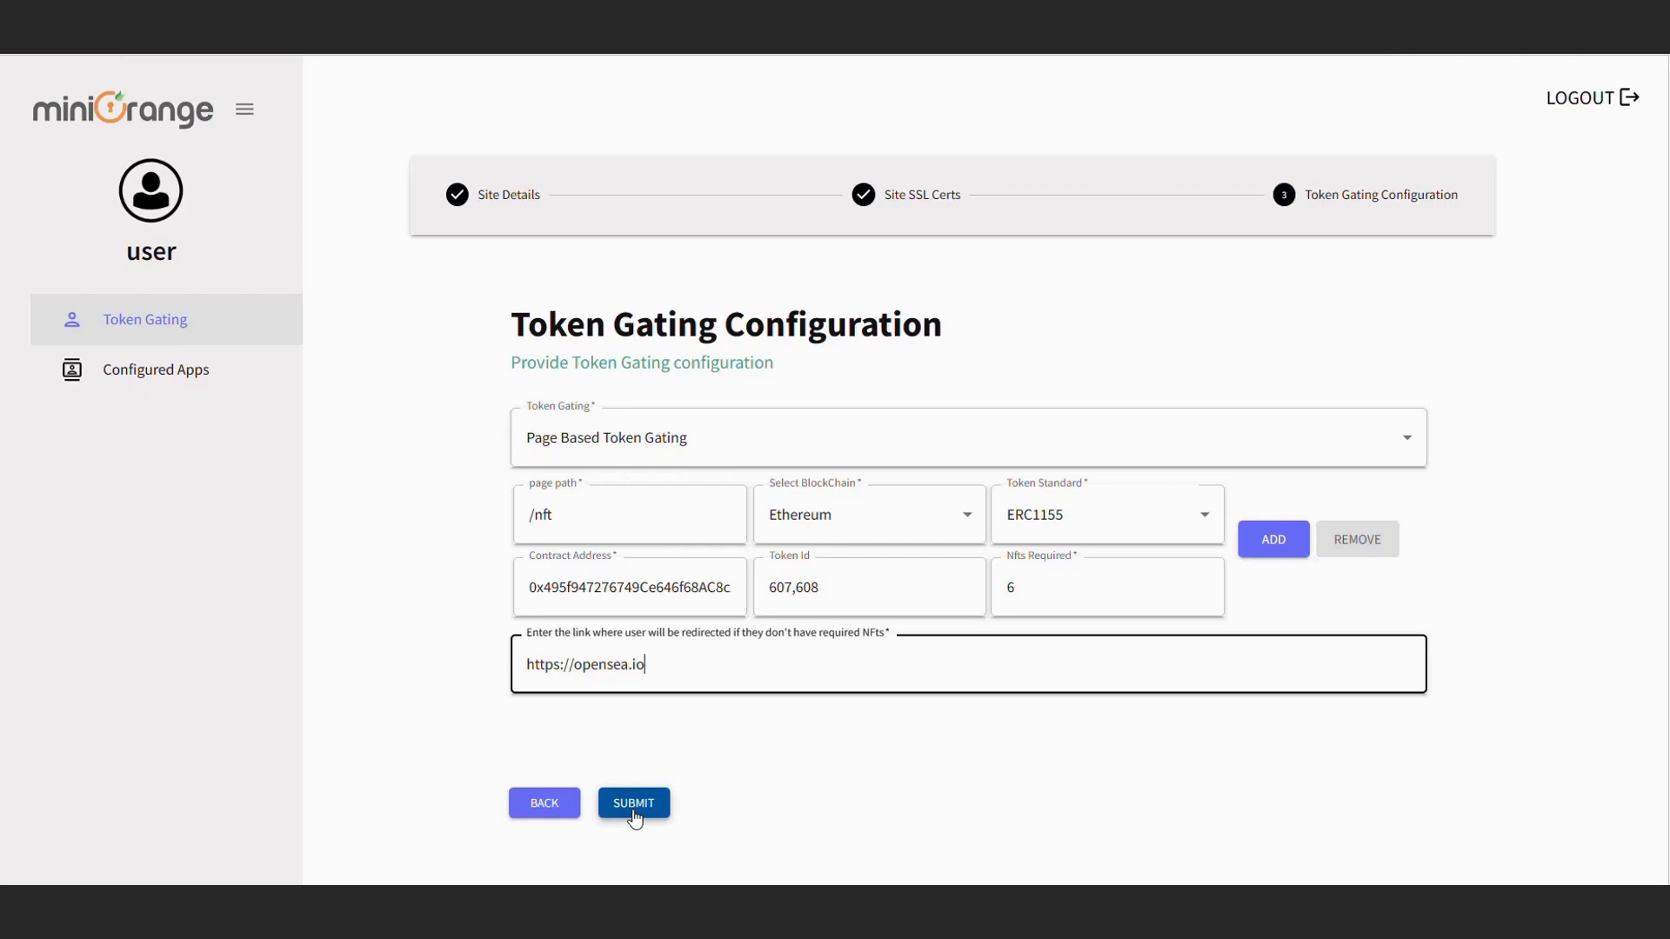
Step: Submit the token gating configuration and dismiss the success dialog
click(632, 802)
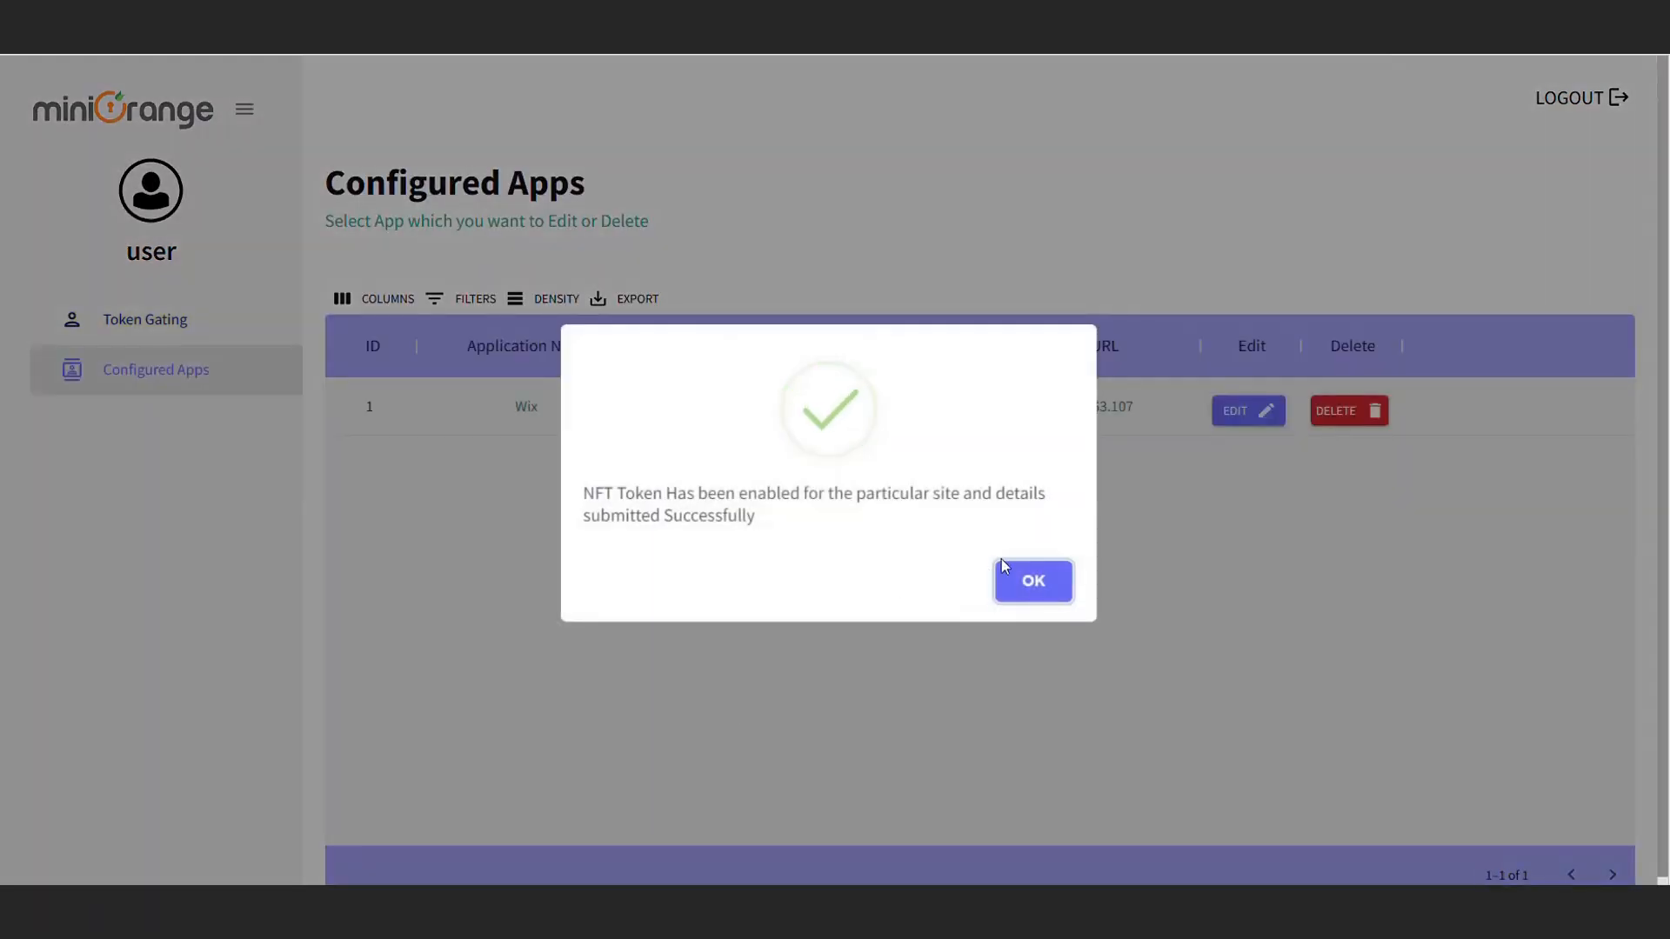
click(1033, 581)
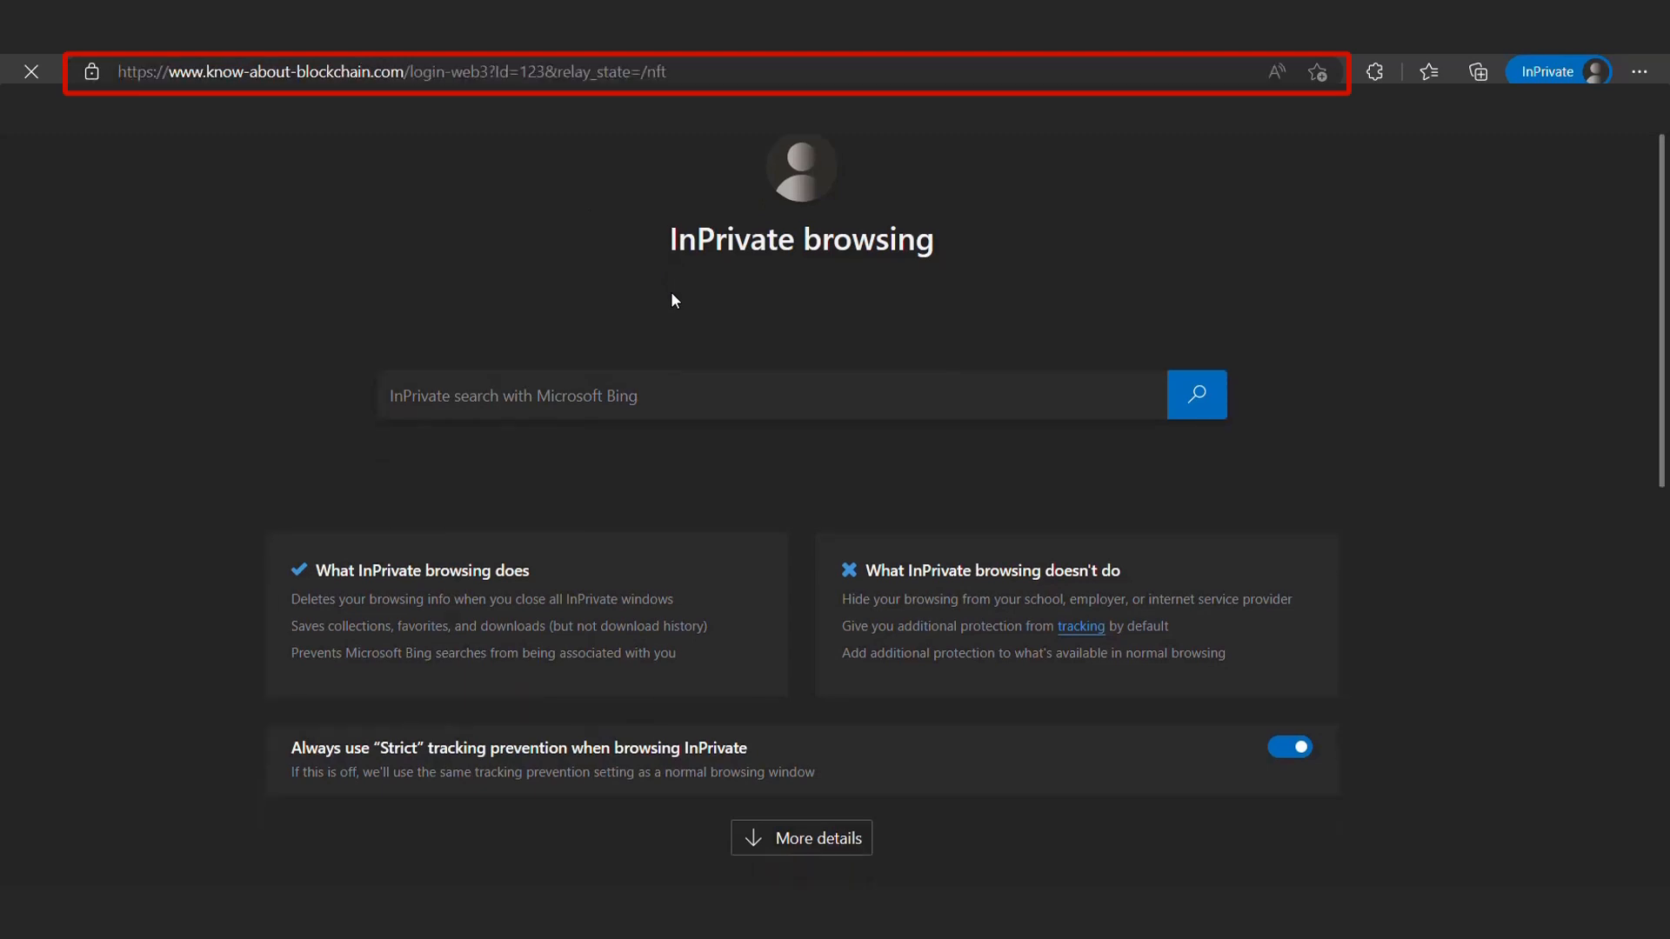
Step: Load the /nft login-web3 page, unlock MetaMask and sign; access is denied
key(Enter)
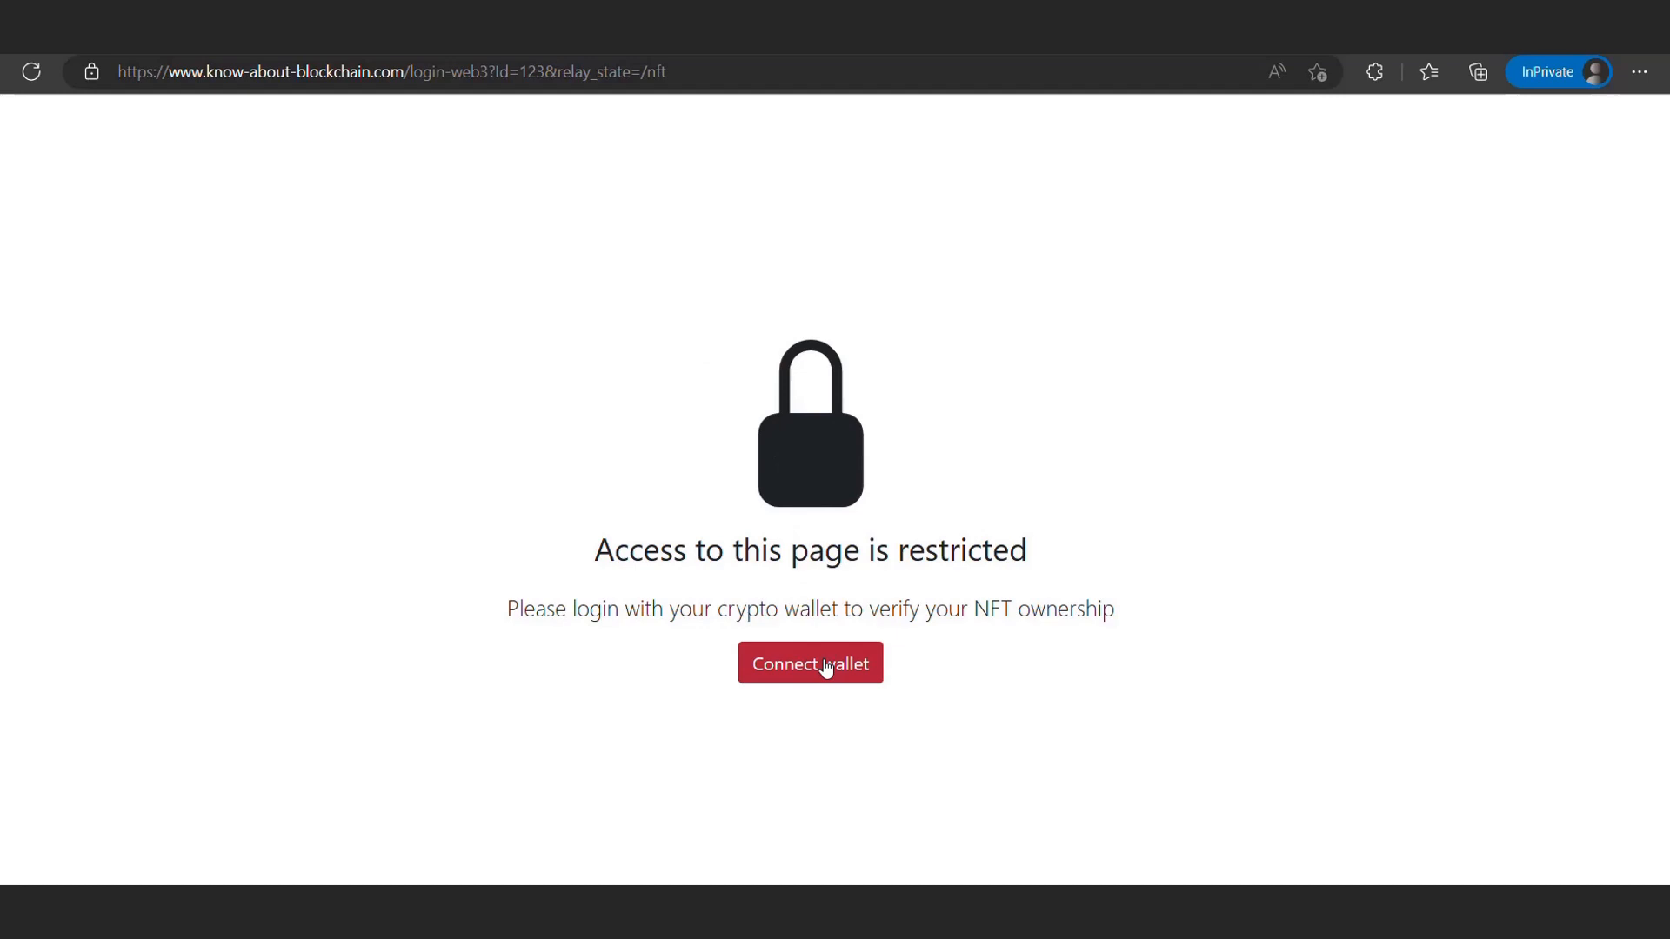
click(810, 663)
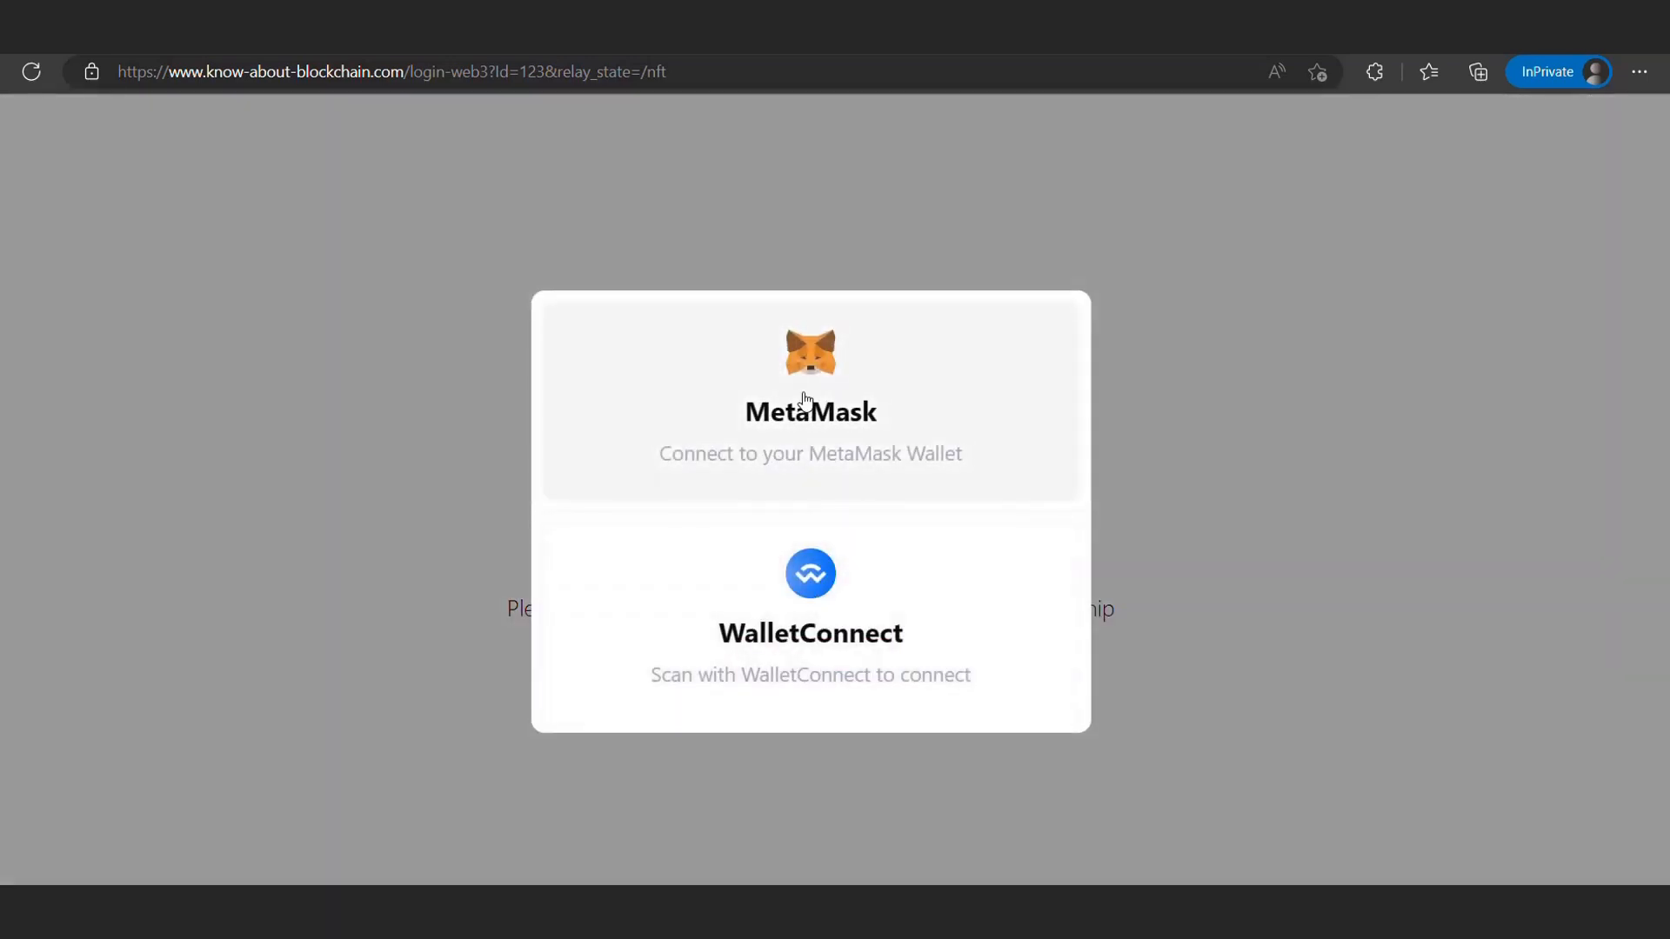
click(810, 399)
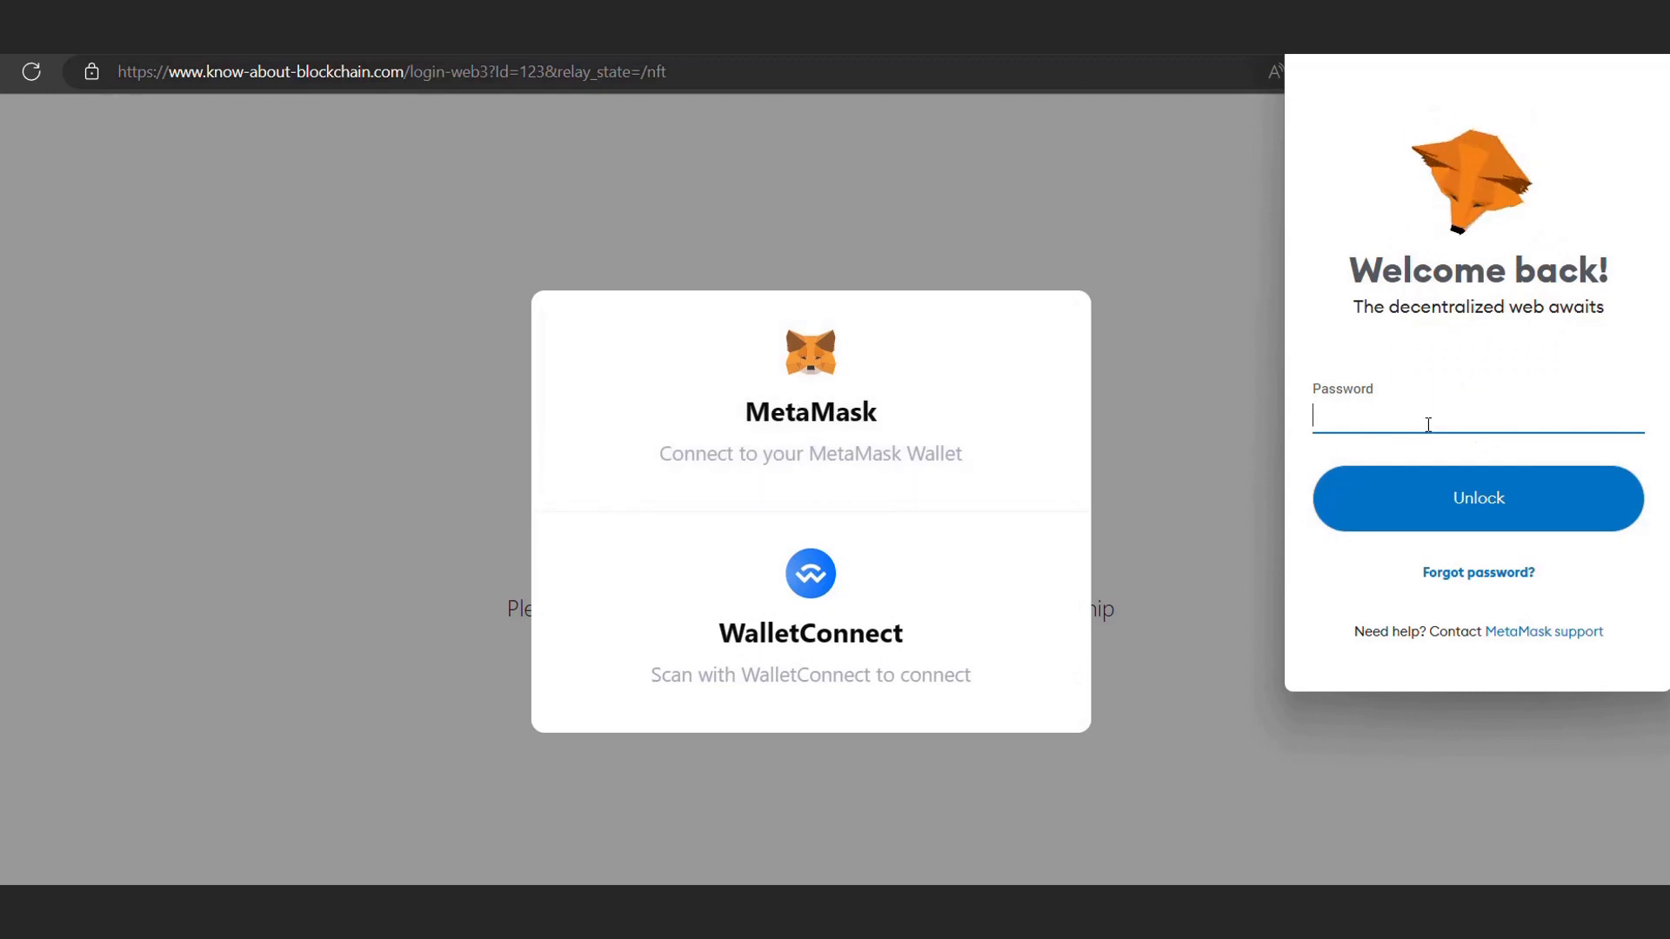
click(1479, 498)
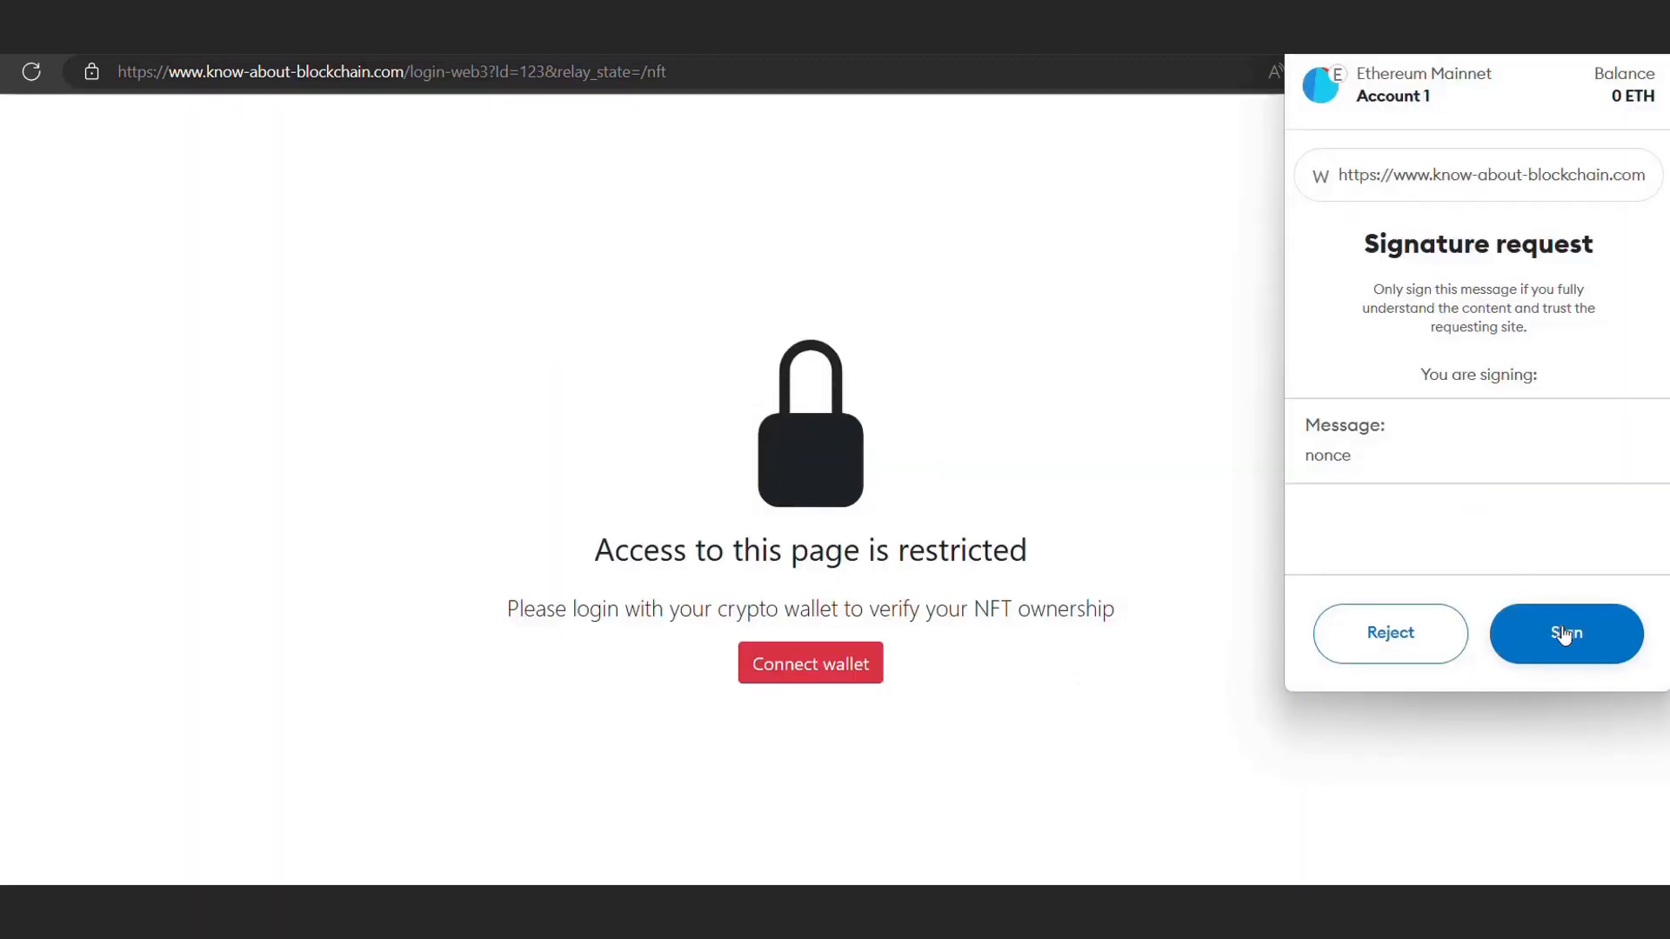
click(1566, 633)
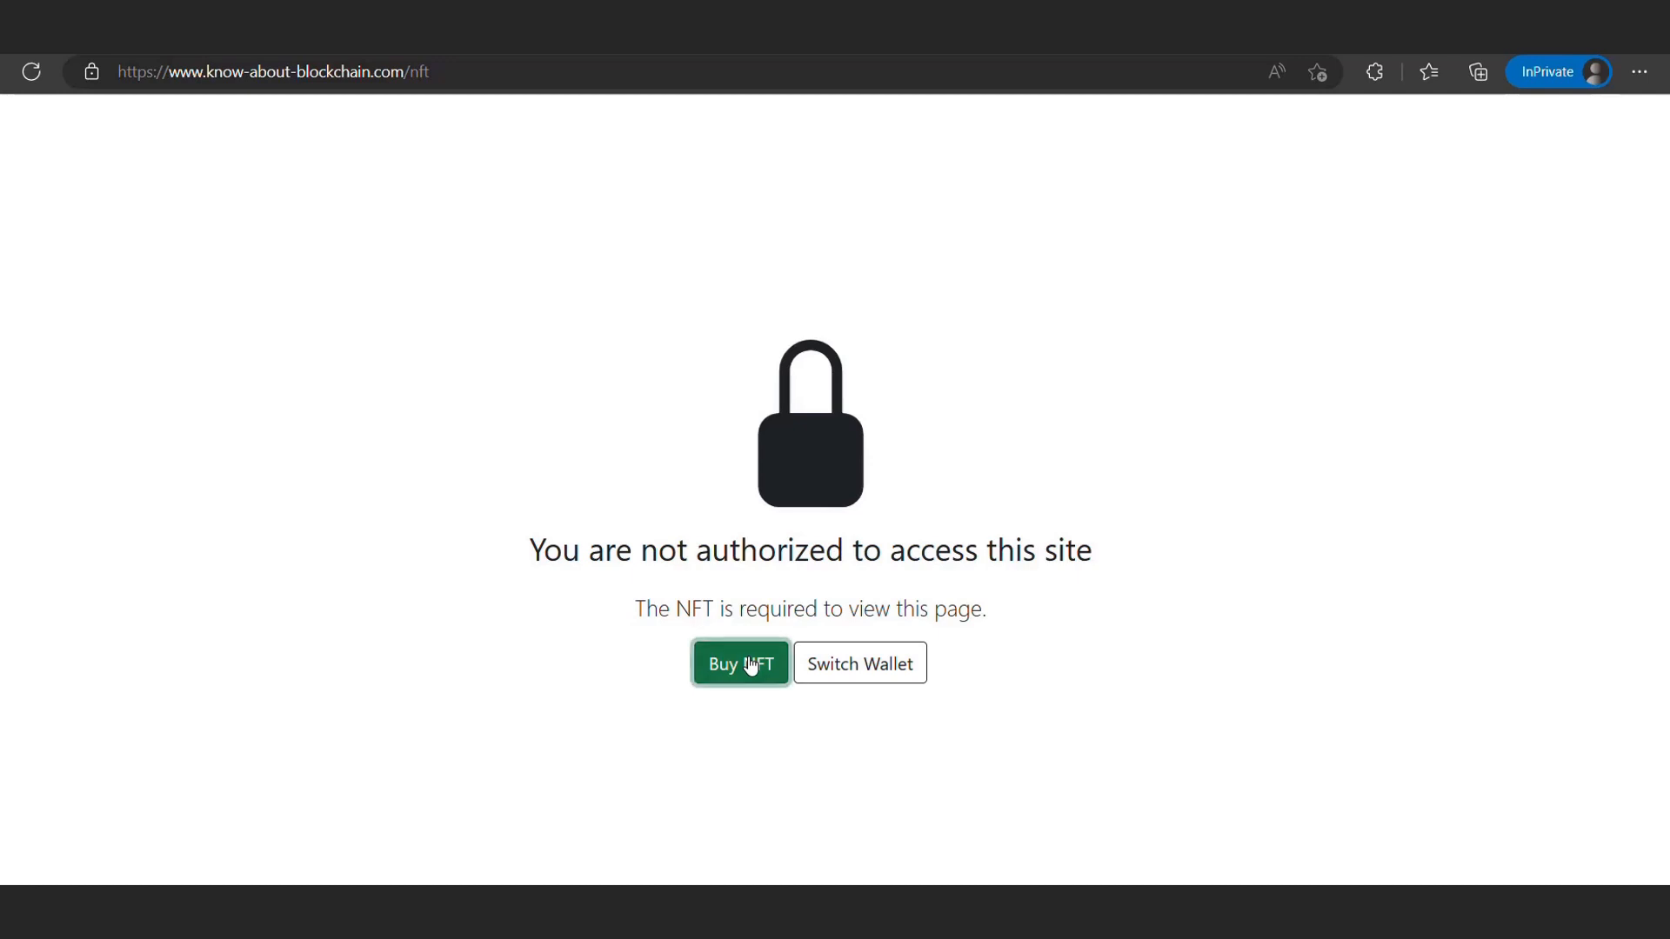
click(740, 663)
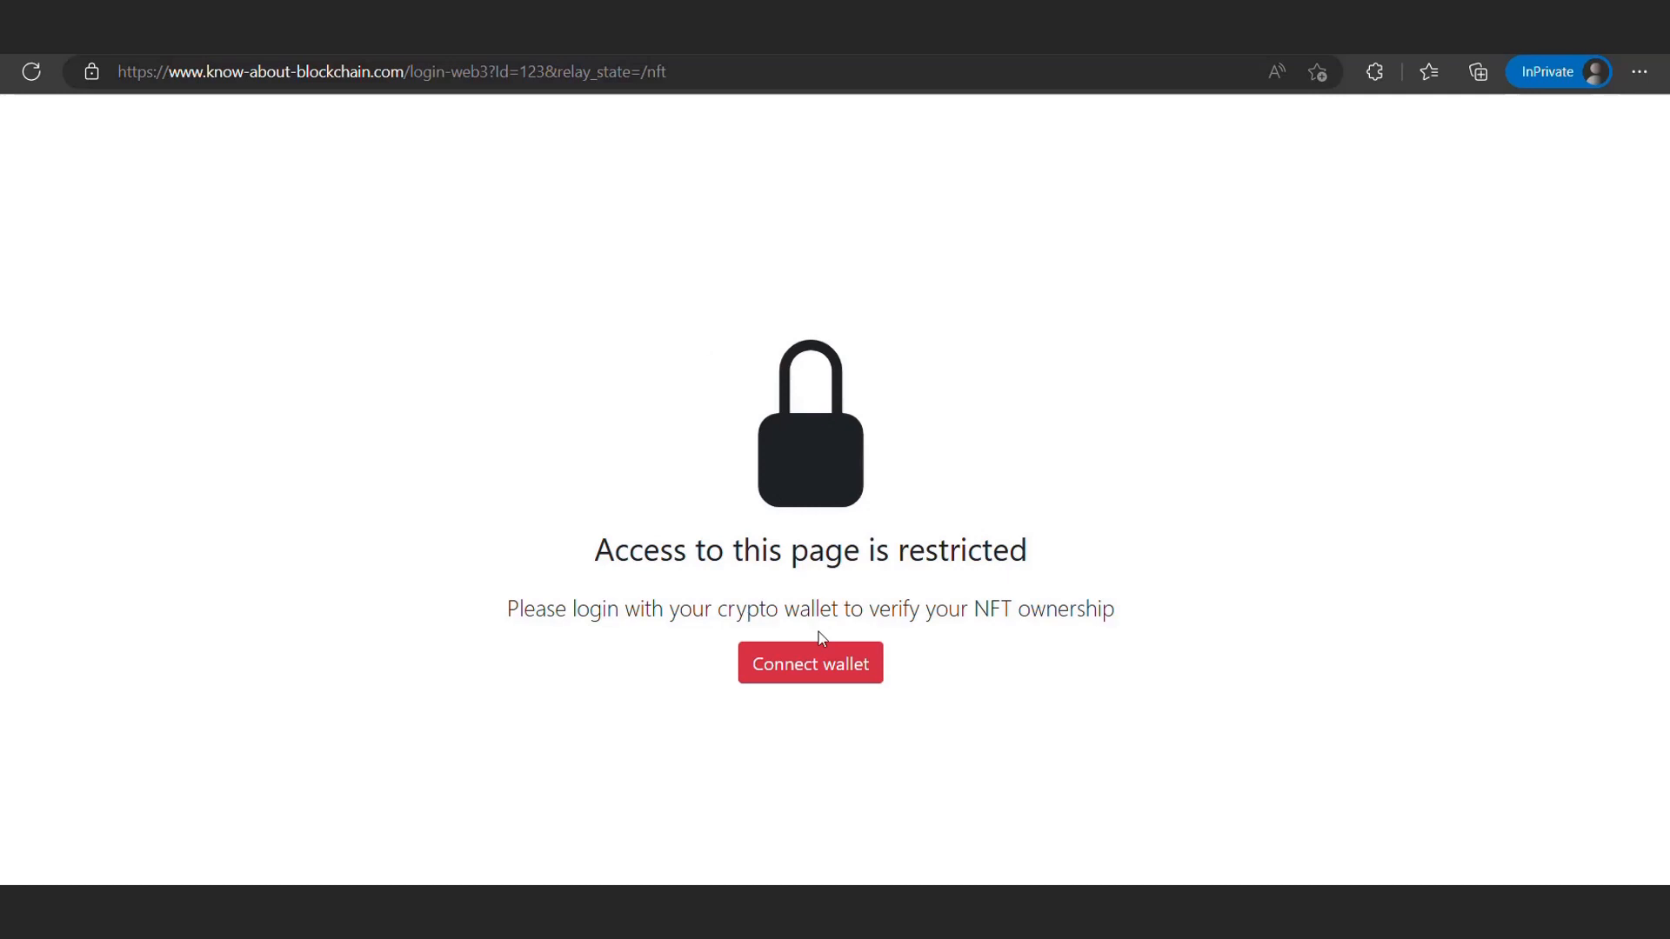
Step: Reconnect with MetaMask and sign the verification message to unlock the /nft content
click(810, 663)
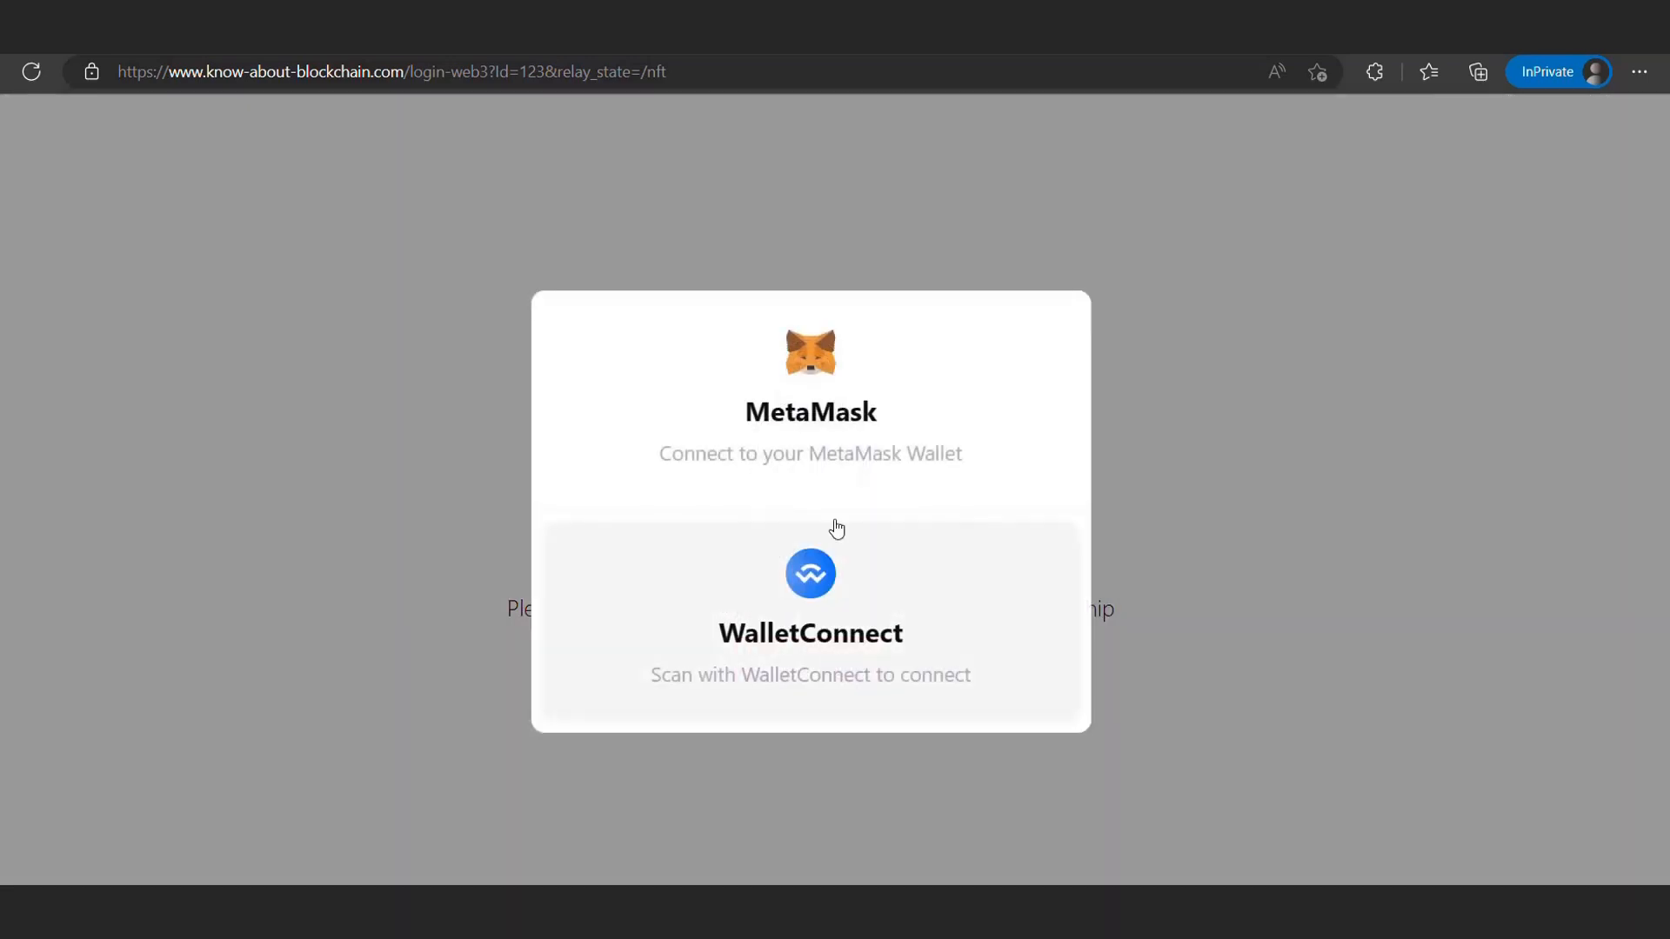
mouse_move(811, 413)
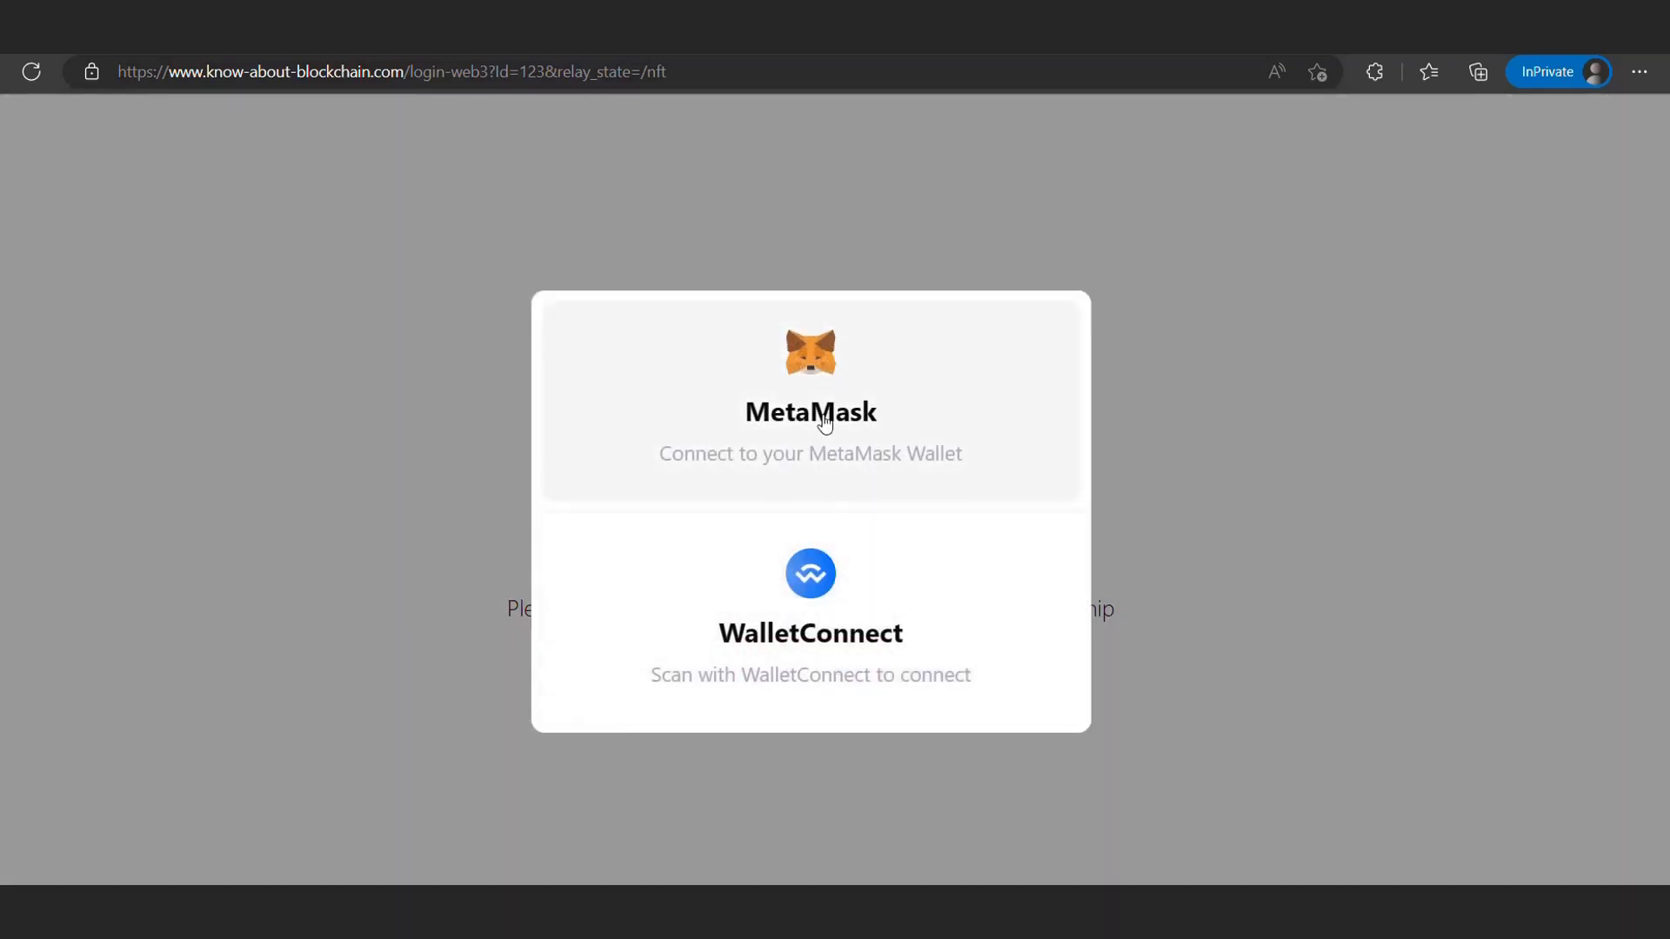
click(809, 412)
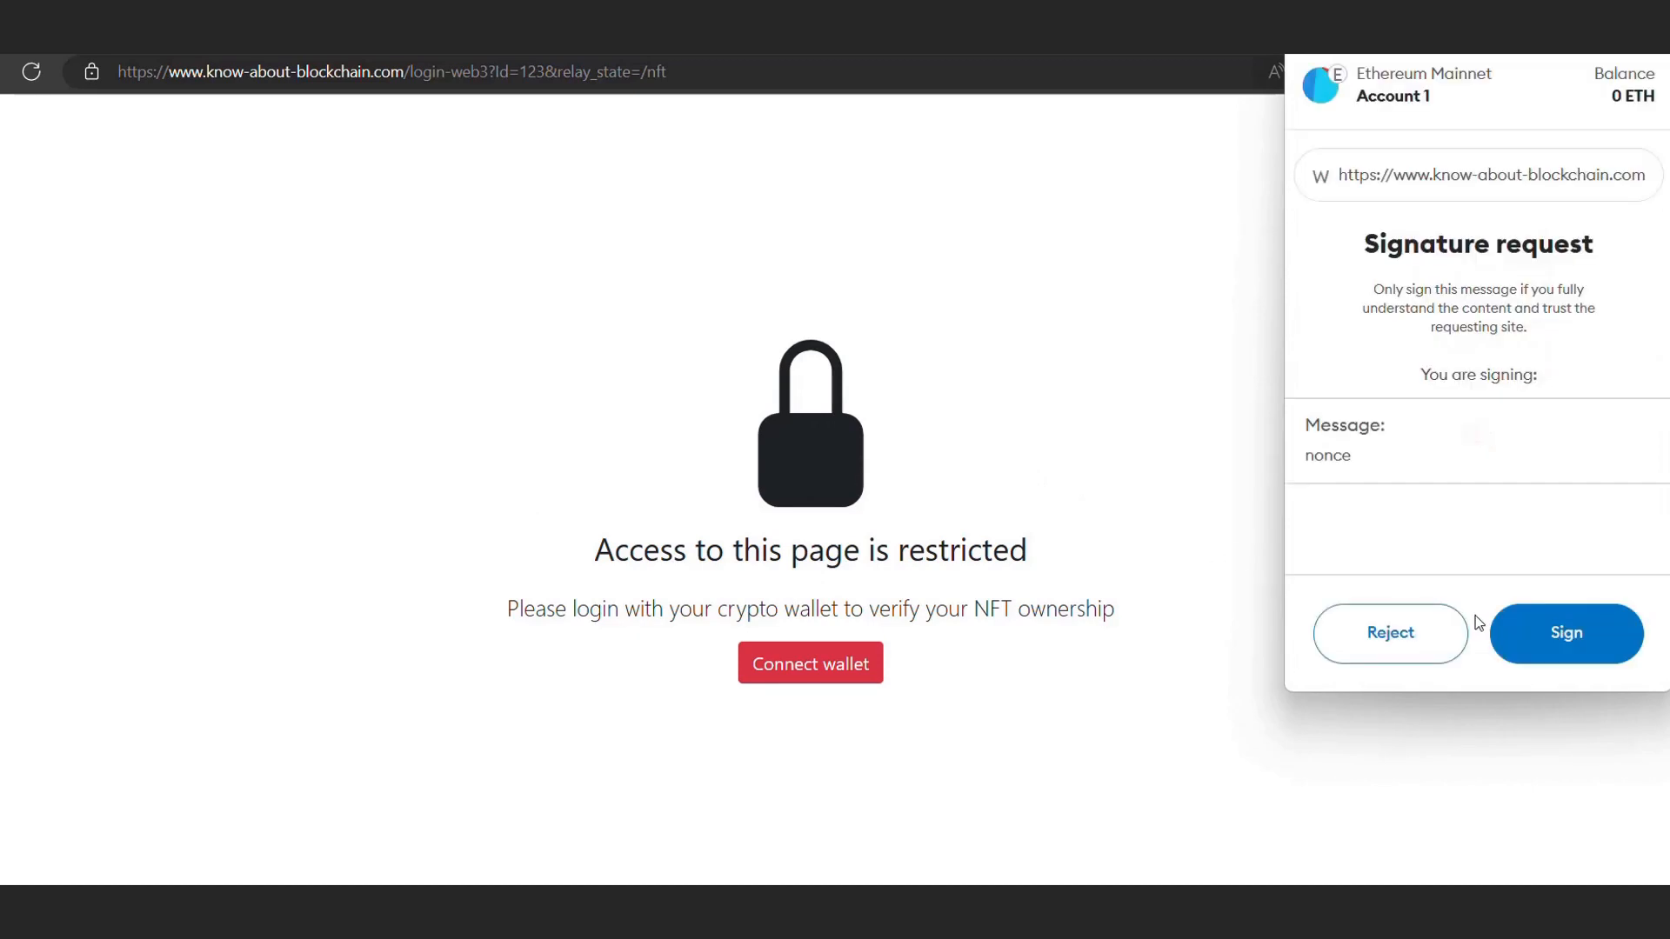
click(1566, 632)
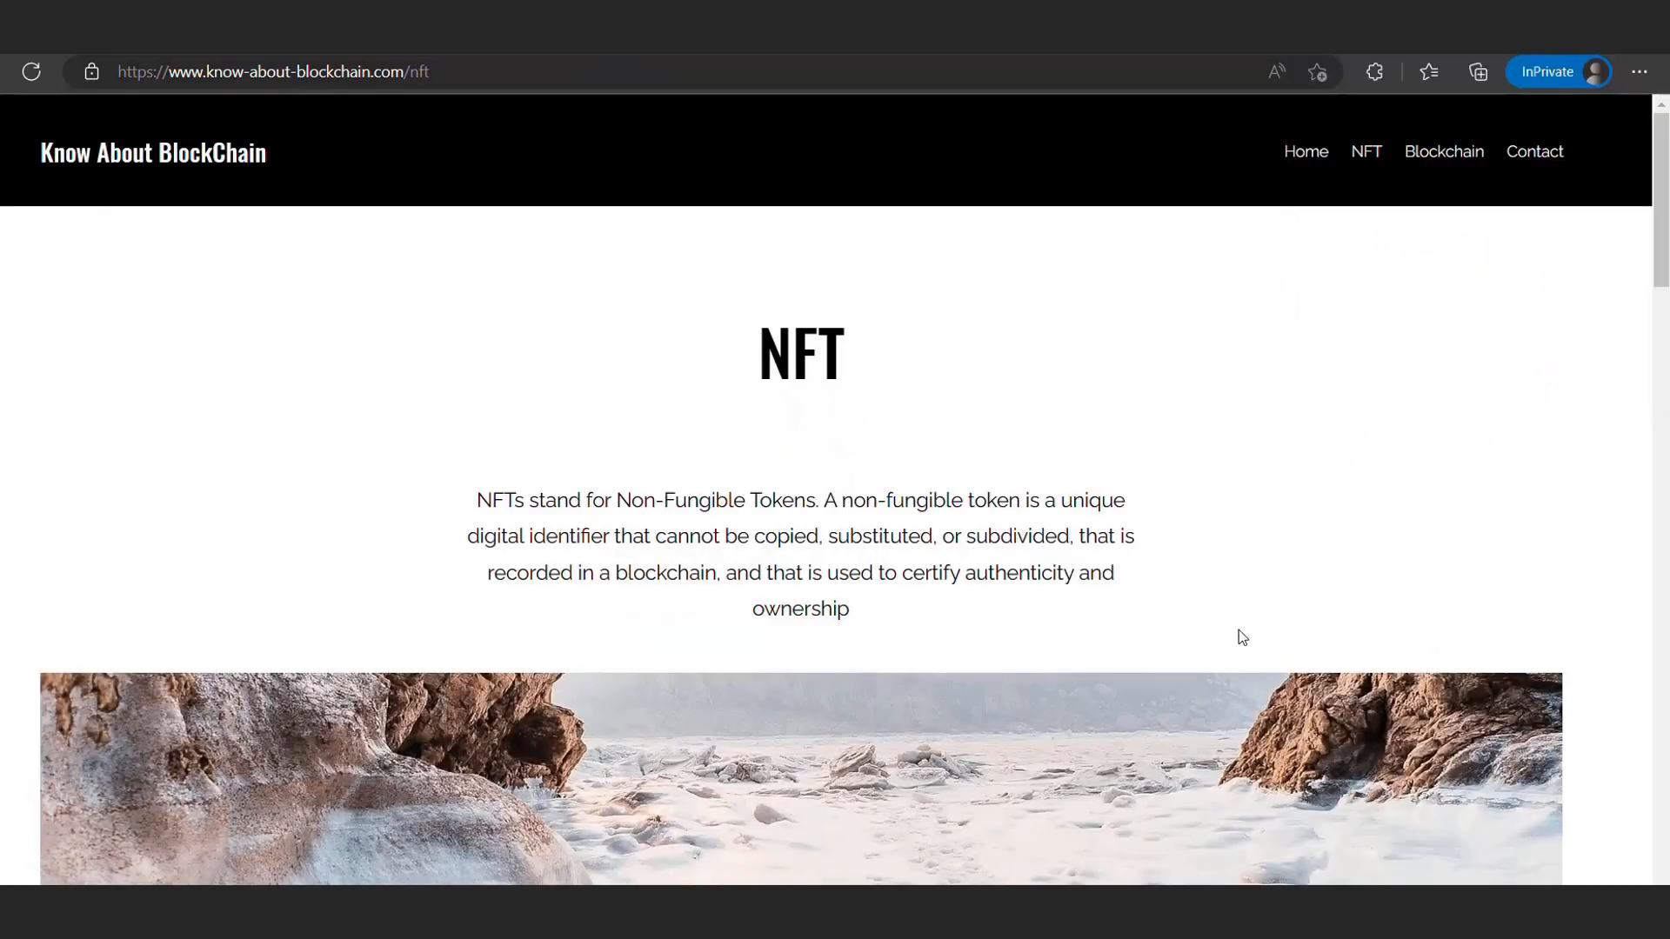